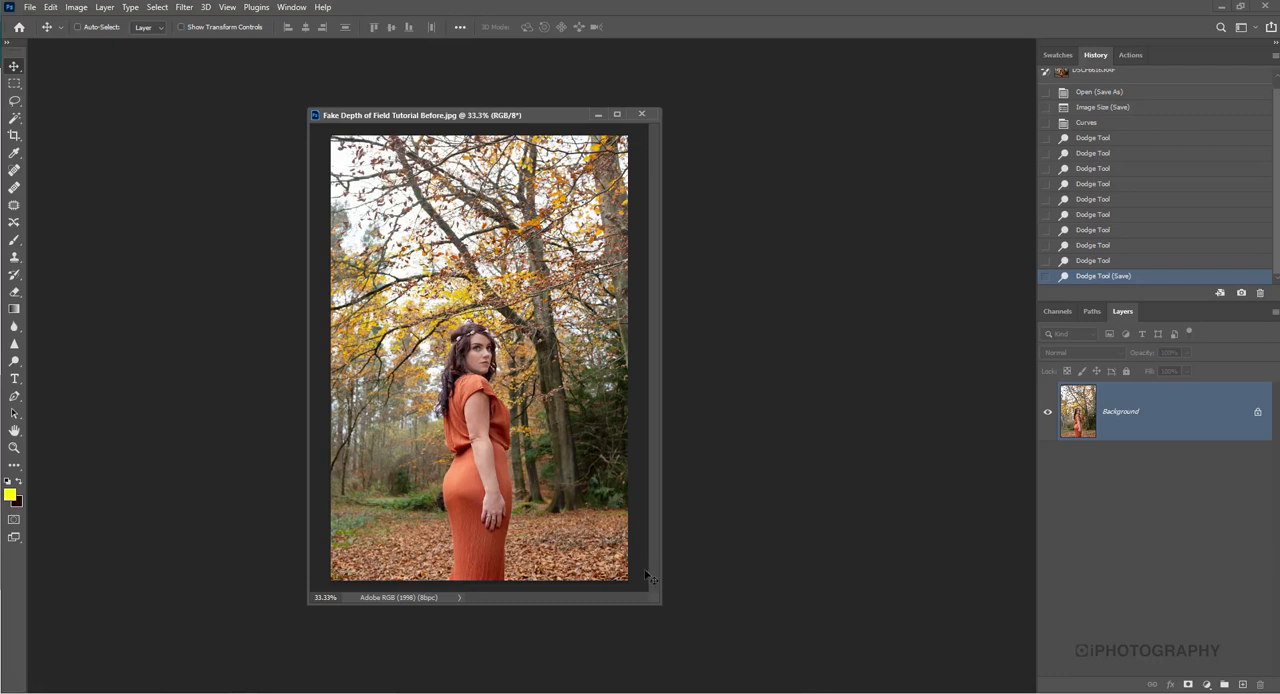
pyautogui.moveTo(654, 532)
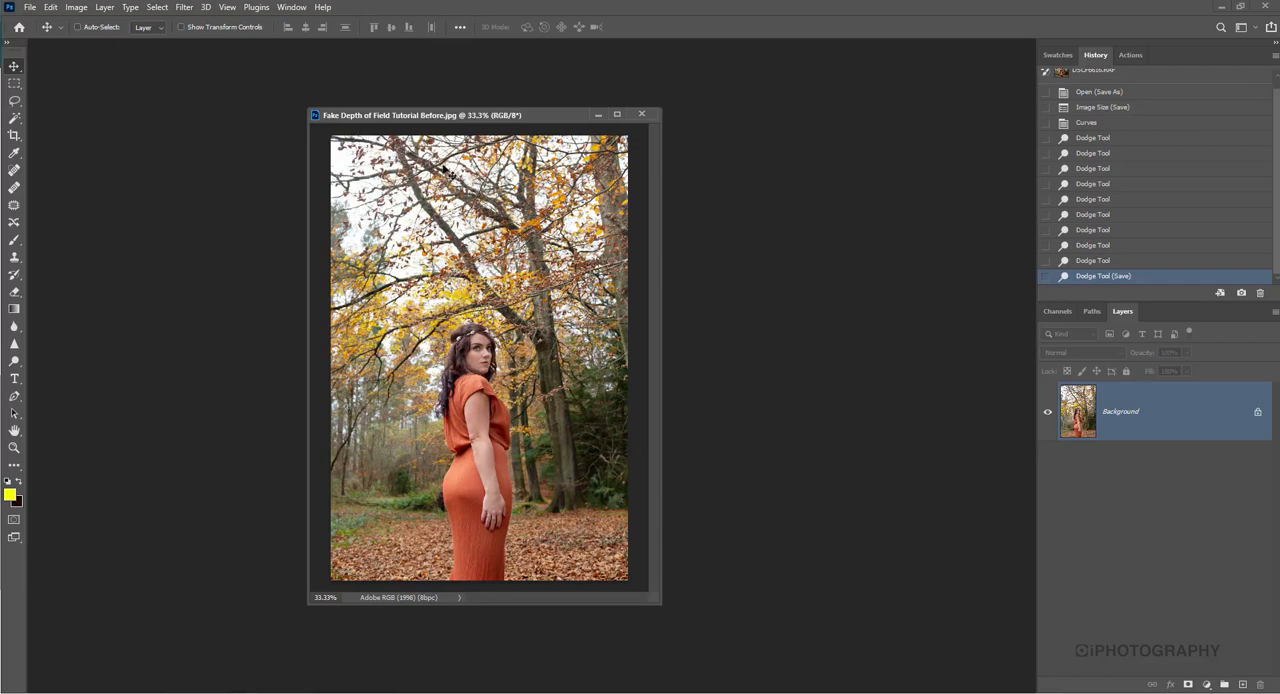
pyautogui.moveTo(104, 8)
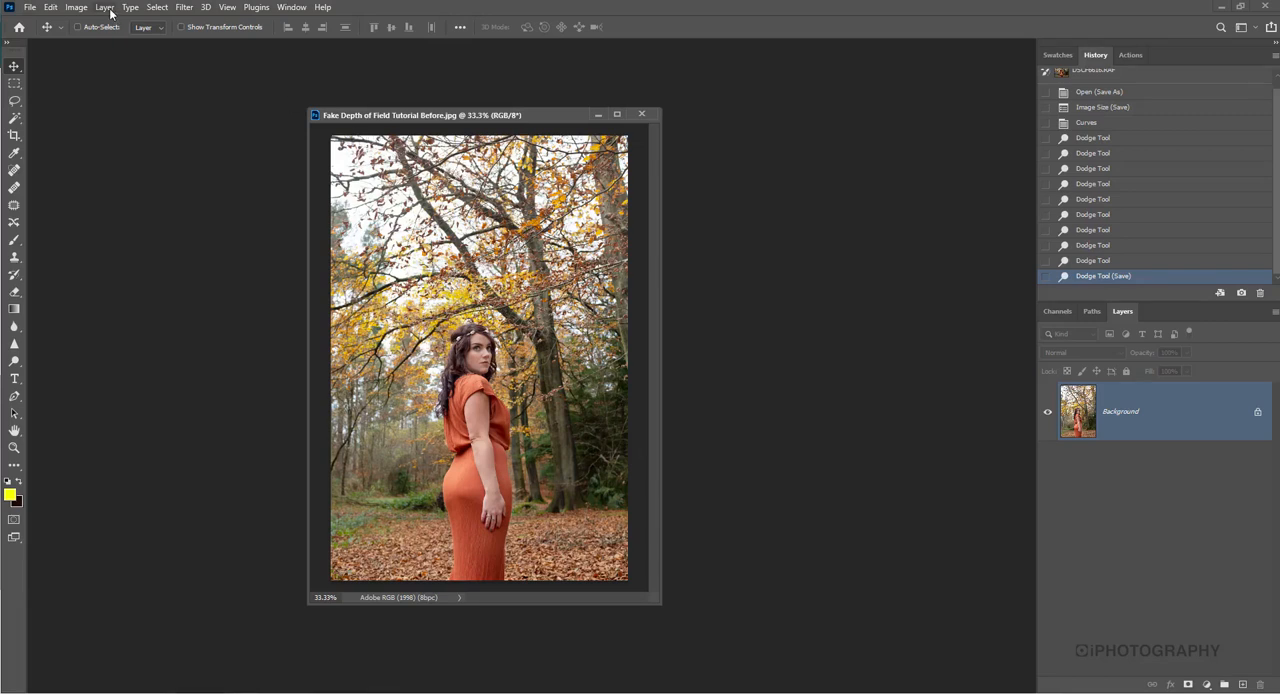
# Step: Duplicate the Background layer via Layer > Duplicate Layer to get a Background copy
pyautogui.click(104, 8)
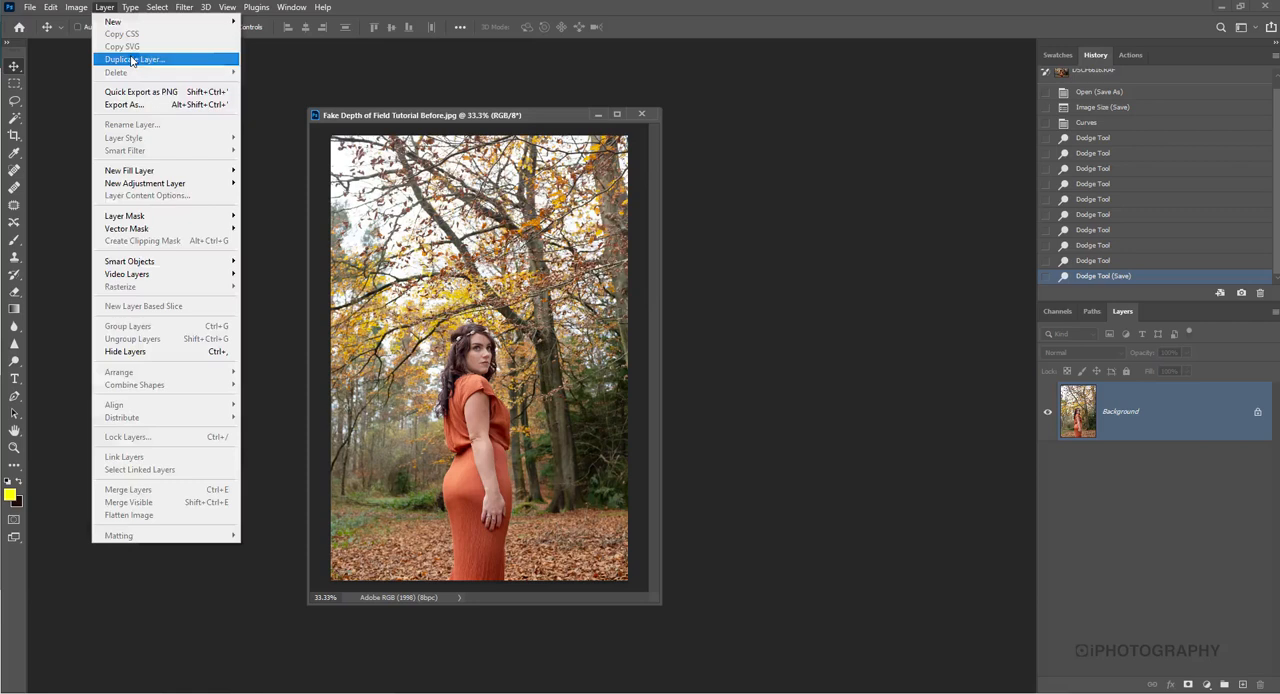
pyautogui.click(132, 60)
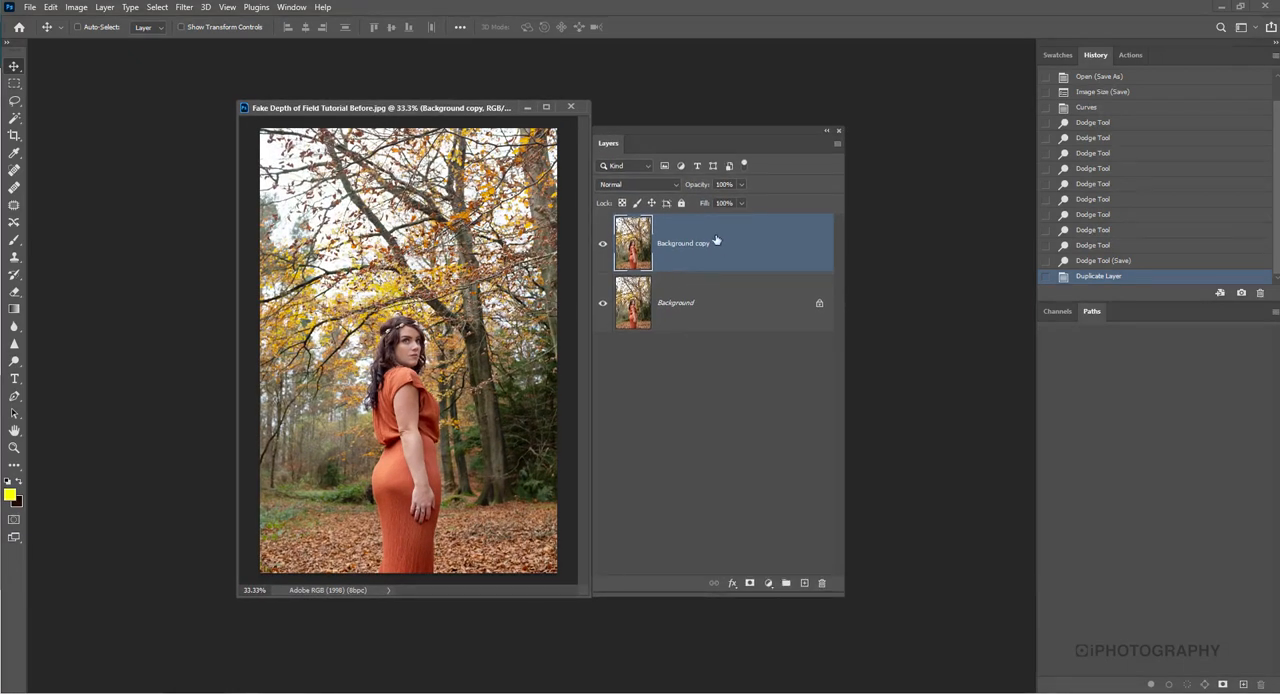
pyautogui.moveTo(696, 244)
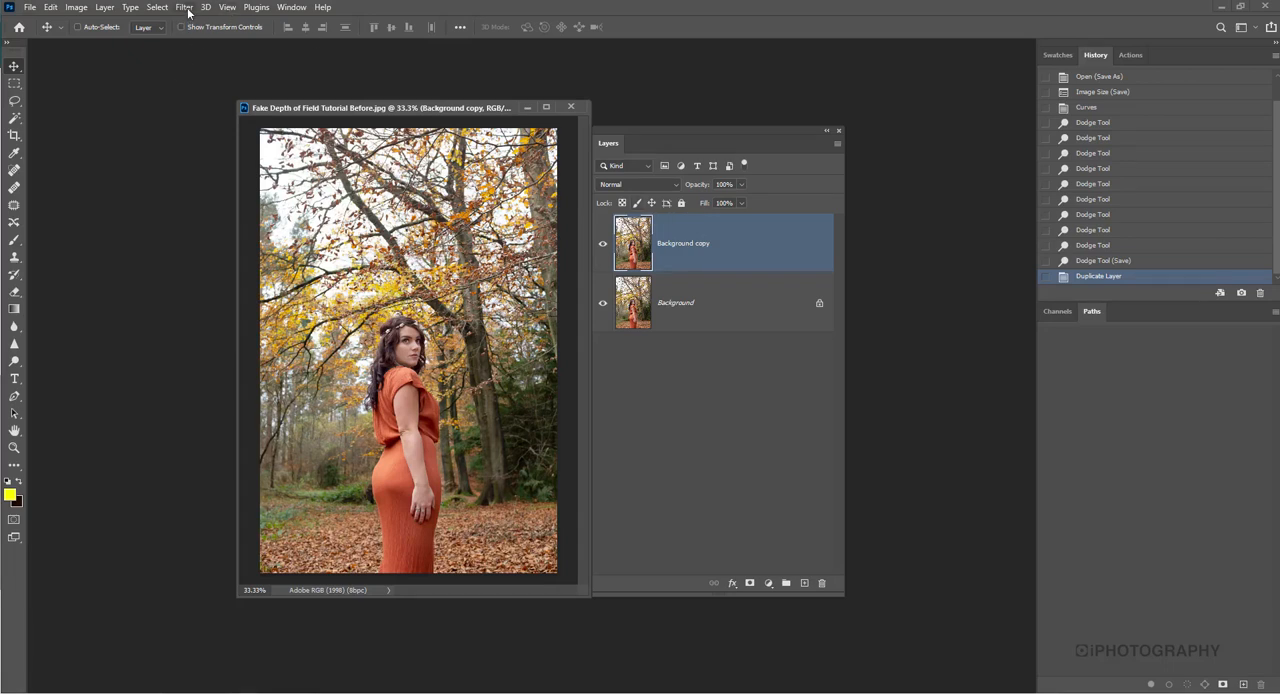
# Step: Bring up the Filter menu's blur options for the Background copy layer
pyautogui.click(184, 8)
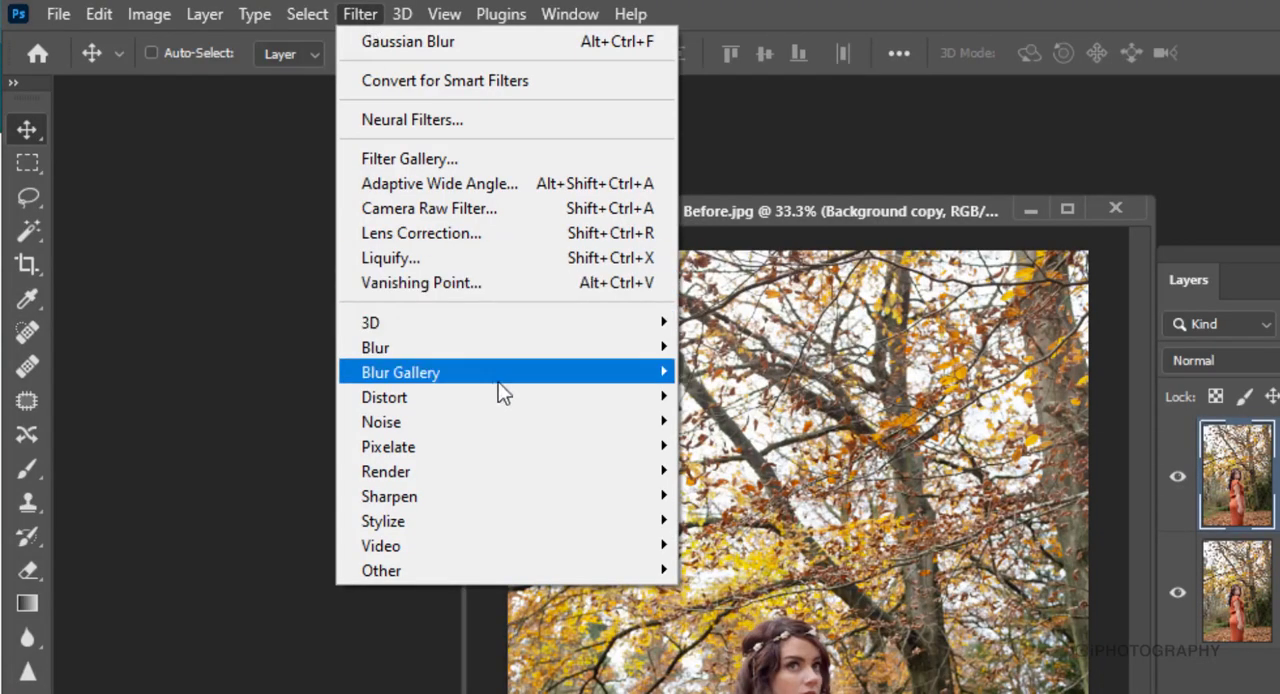
pyautogui.moveTo(376, 348)
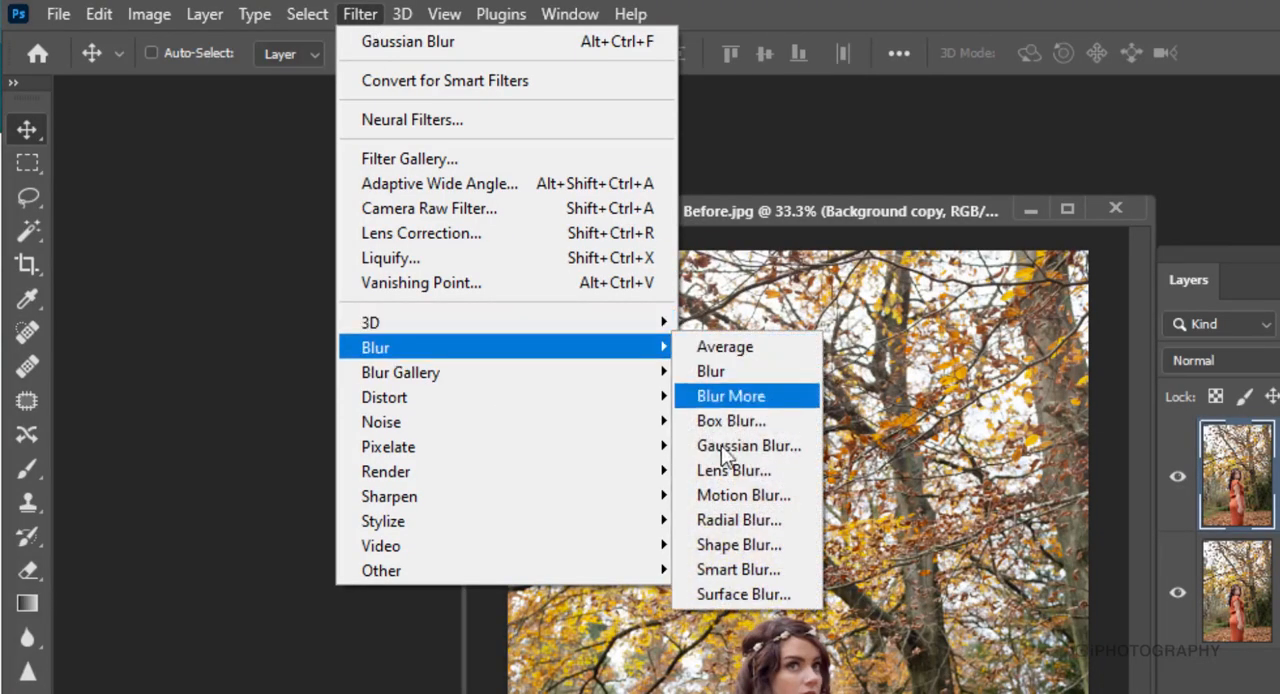
pyautogui.moveTo(400, 372)
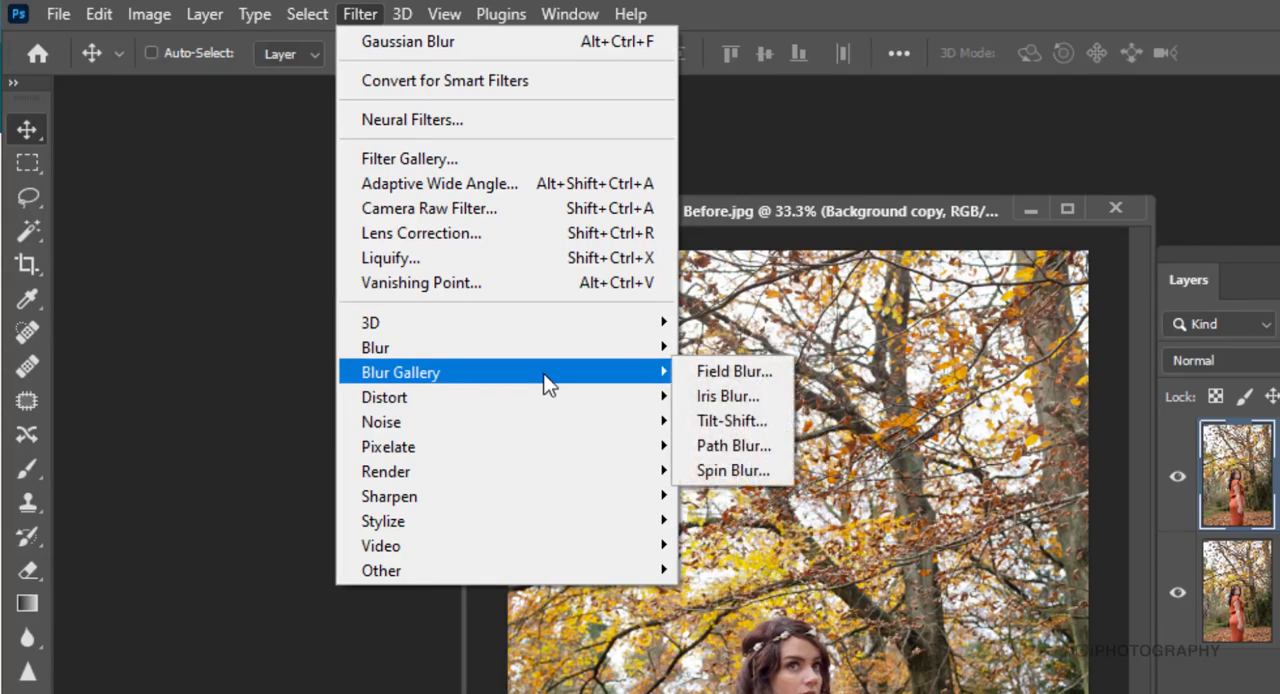
pyautogui.moveTo(376, 348)
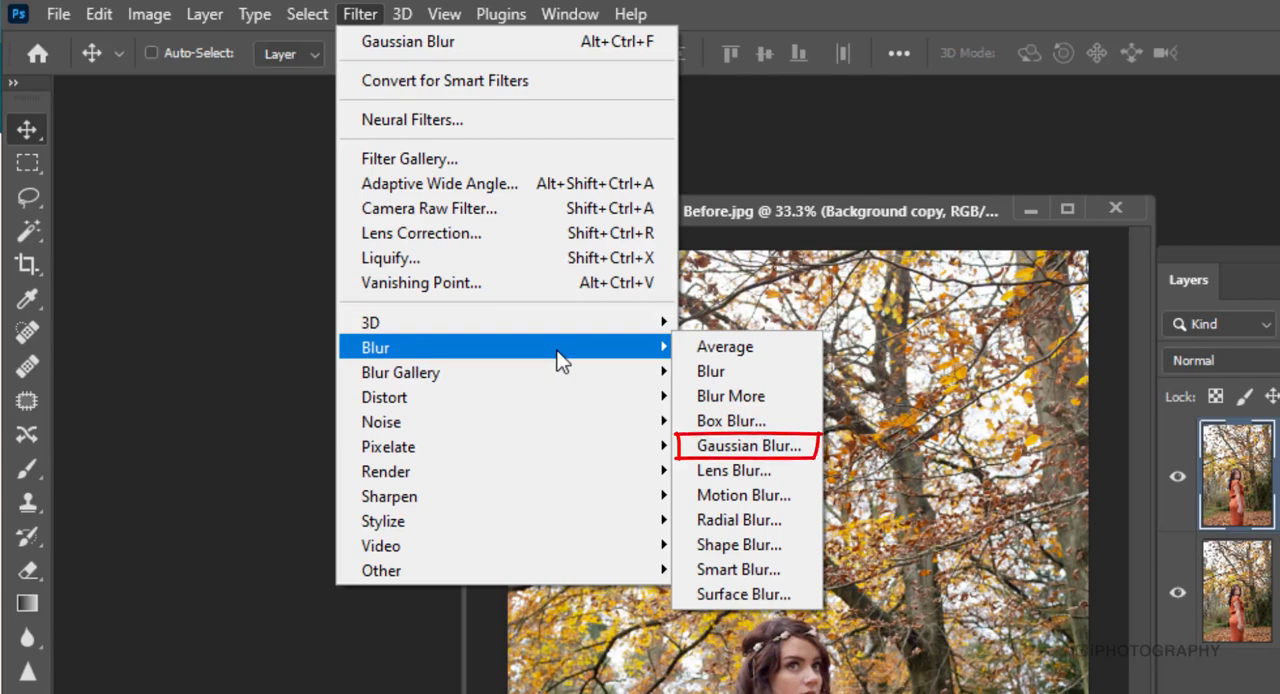
pyautogui.moveTo(770, 446)
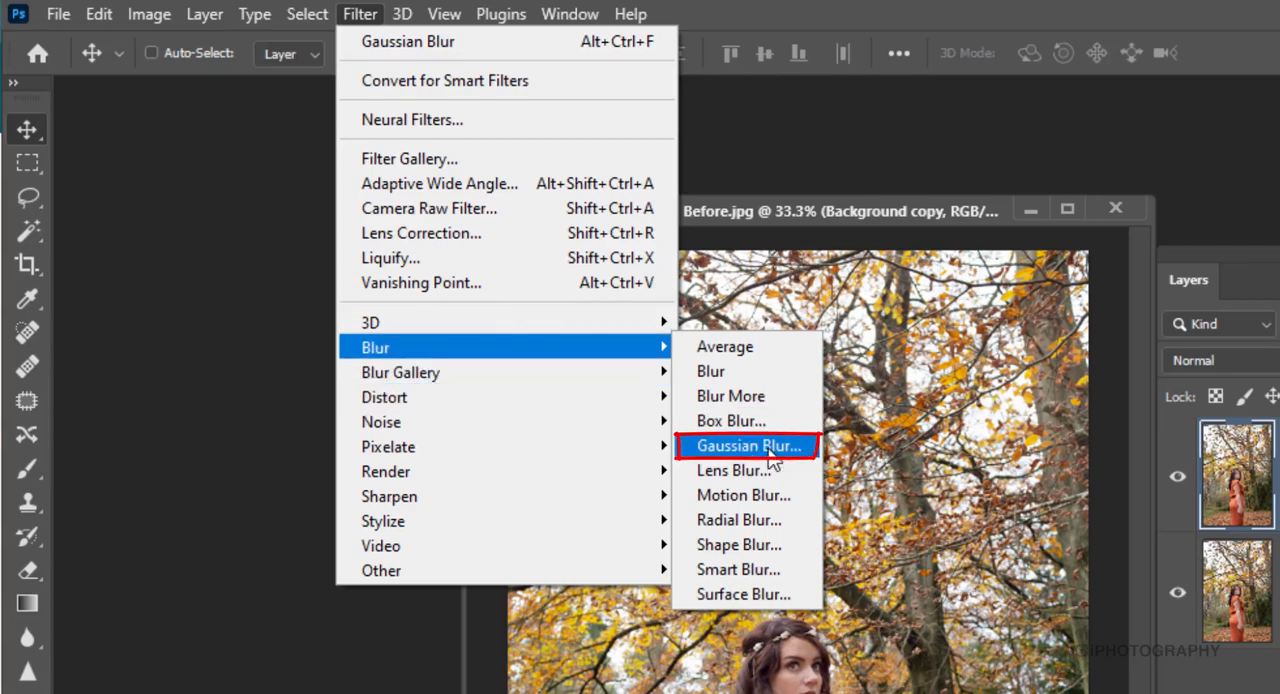
# Step: Apply a Gaussian Blur with a reduced, moderate radius to the Background copy layer
pyautogui.click(746, 446)
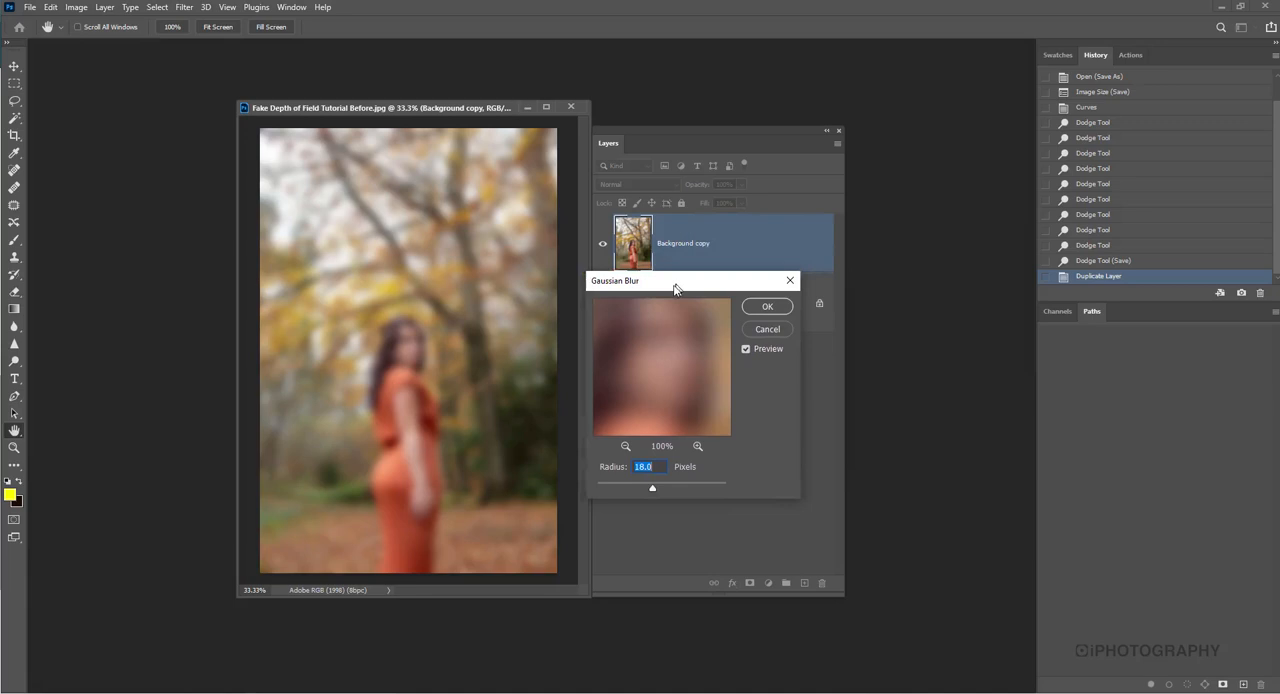
pyautogui.moveTo(644, 280); pyautogui.dragTo(592, 284)
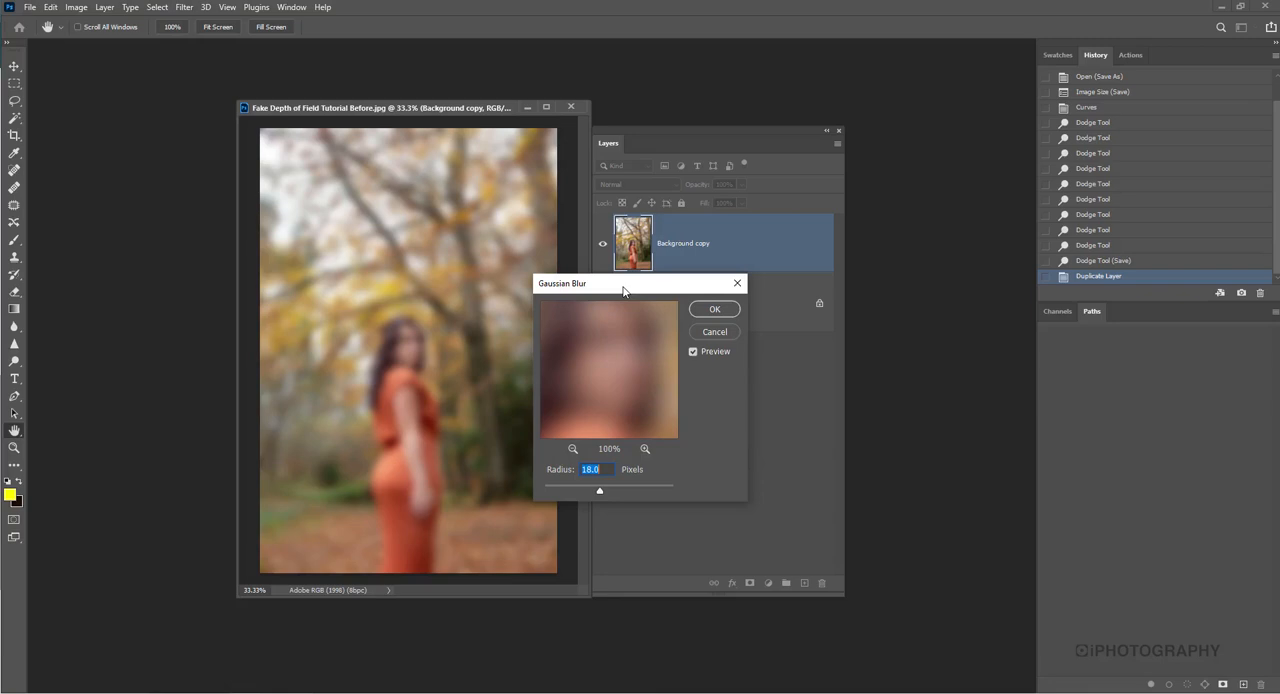
pyautogui.moveTo(612, 344)
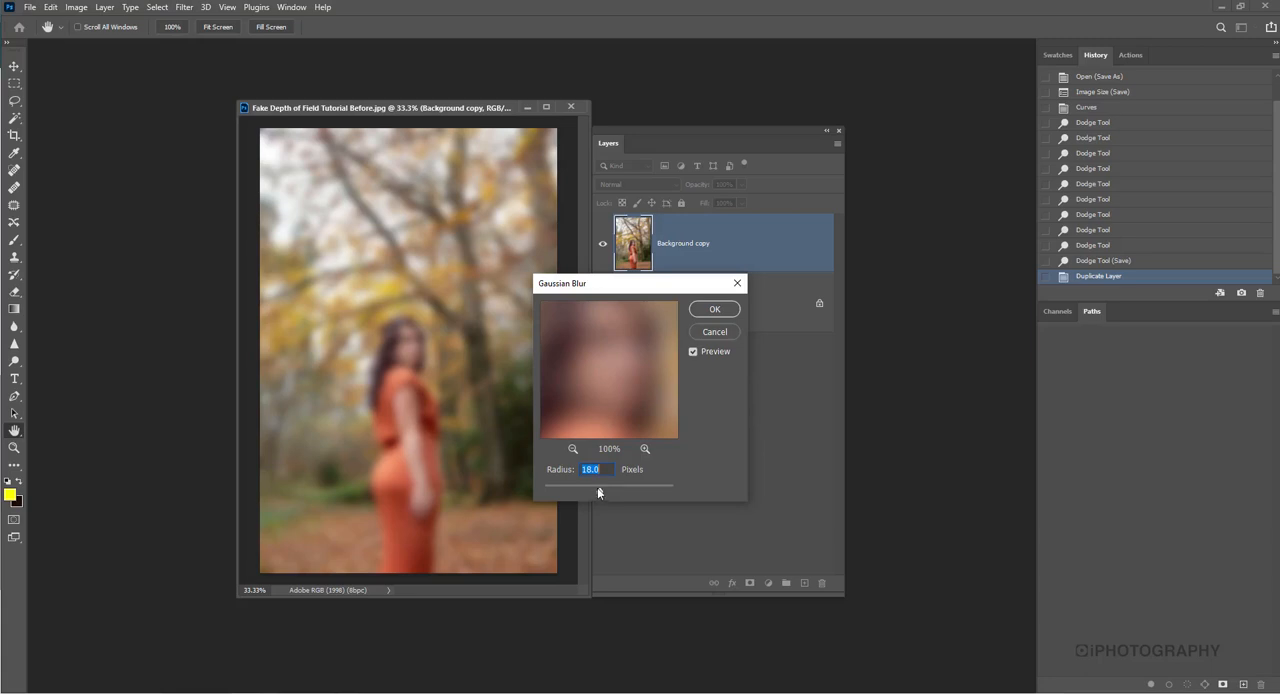
pyautogui.moveTo(608, 484); pyautogui.dragTo(598, 490)
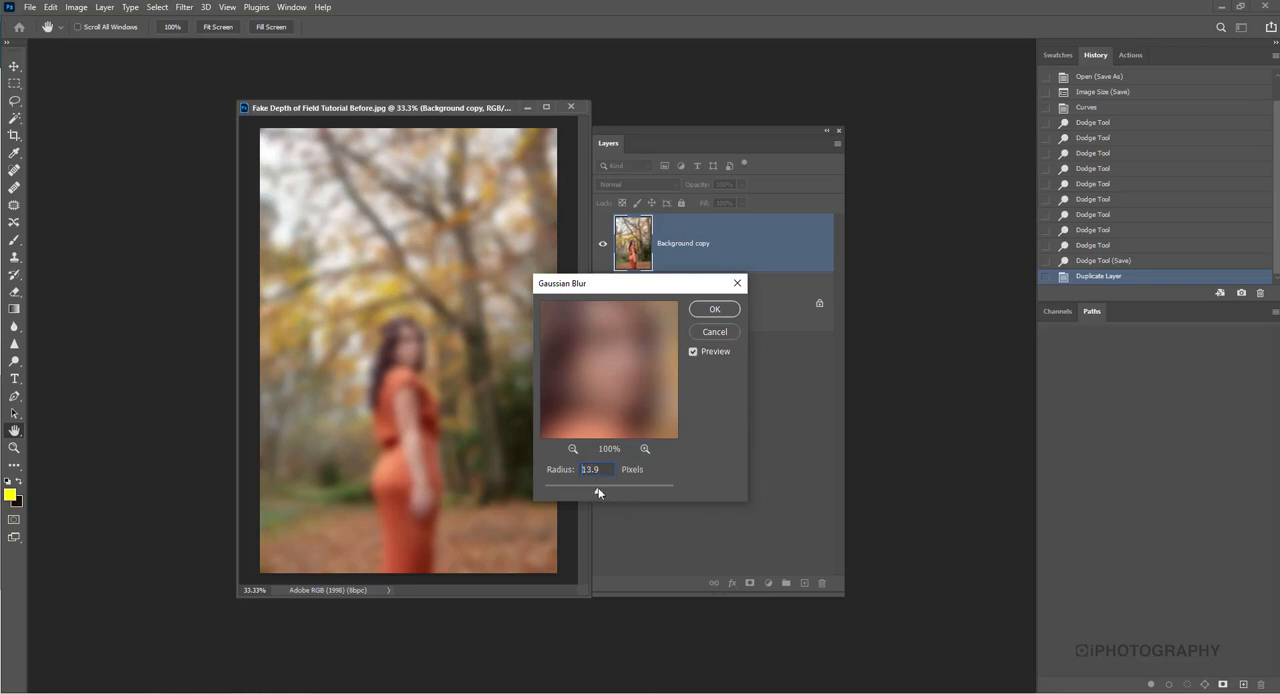
pyautogui.moveTo(598, 492); pyautogui.dragTo(590, 492)
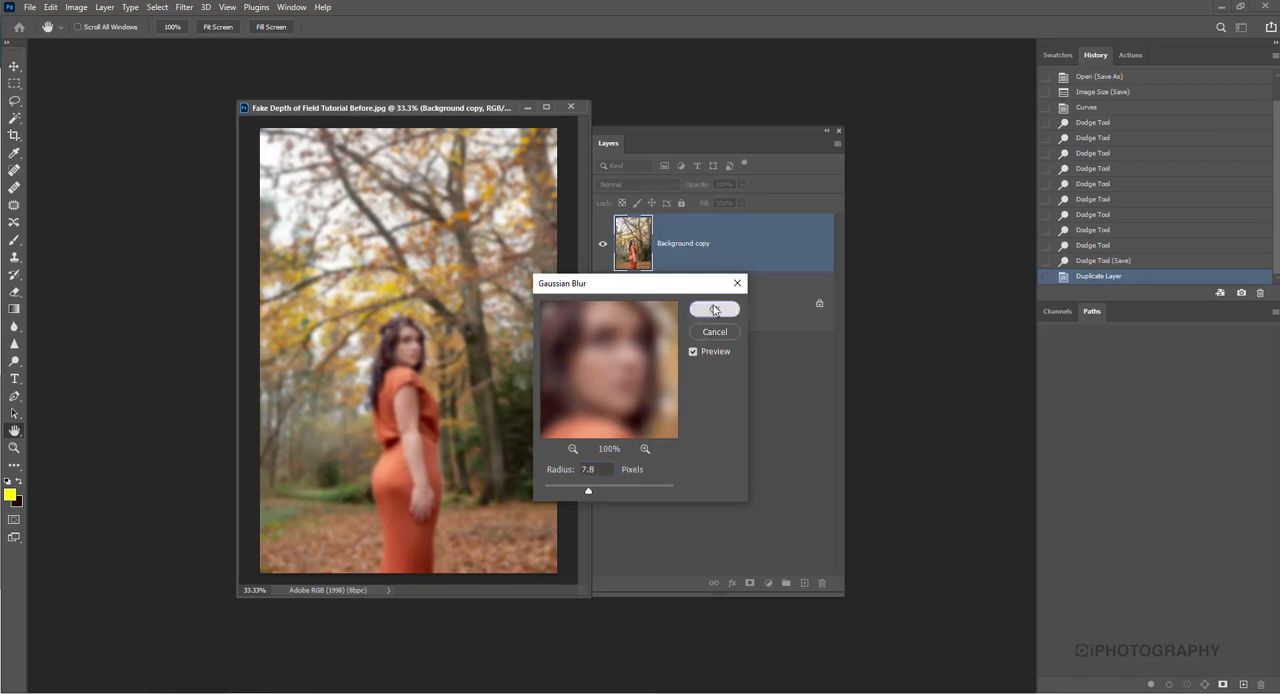
pyautogui.click(714, 308)
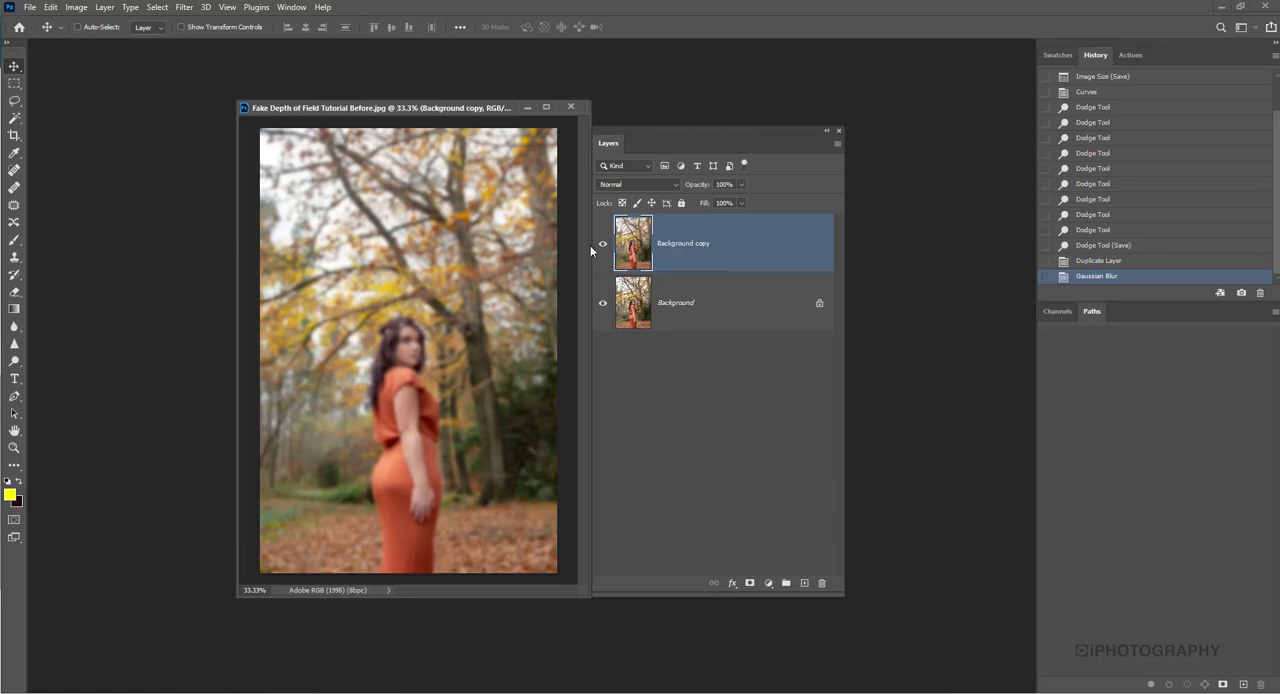
pyautogui.moveTo(712, 472)
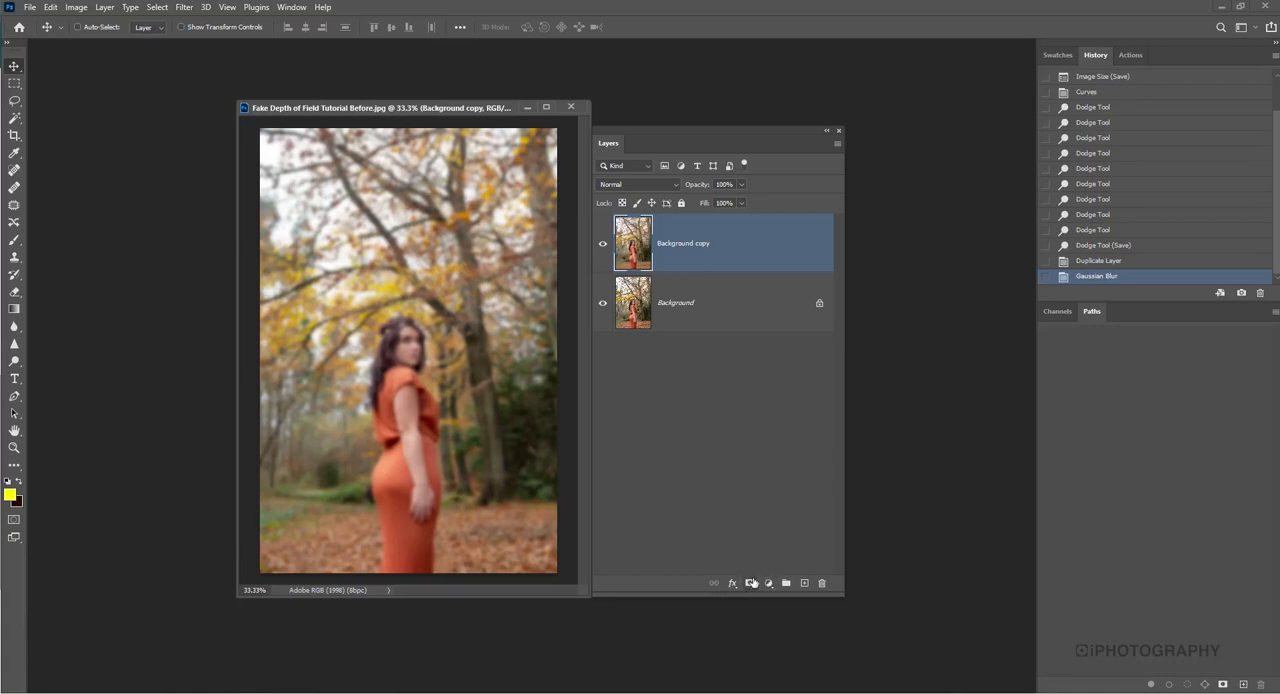
# Step: Add a white layer mask to the blurred Background copy layer
pyautogui.click(748, 582)
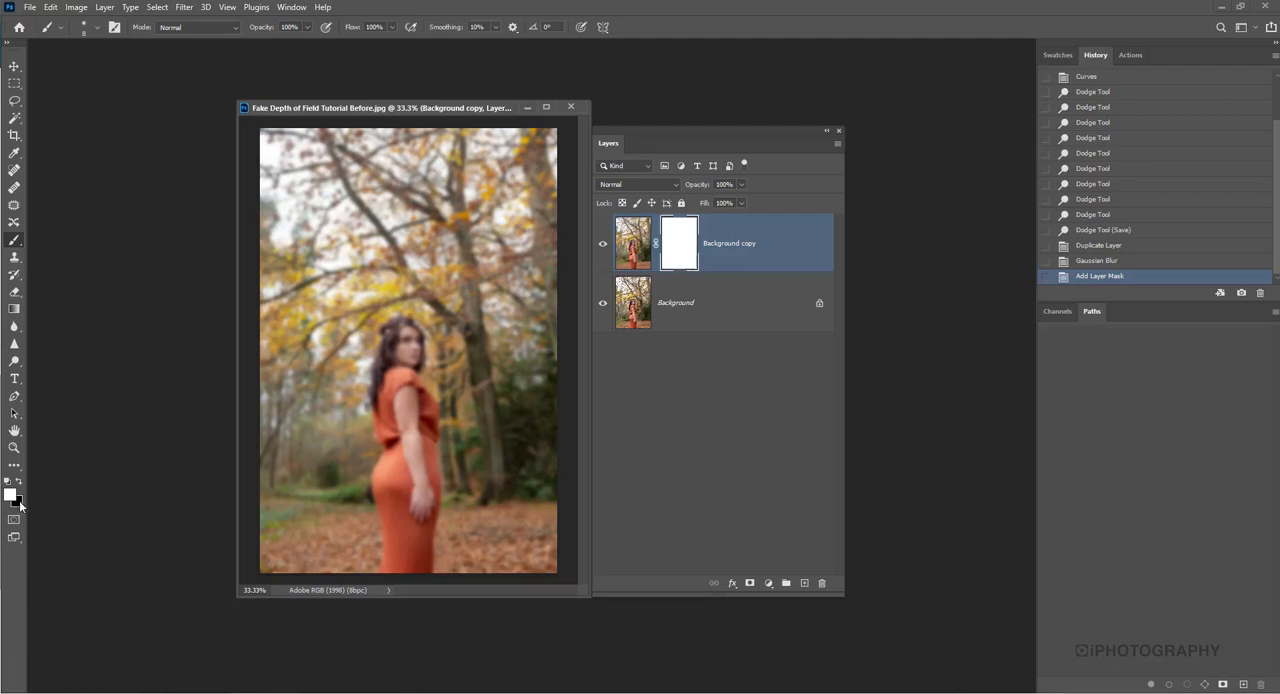
pyautogui.moveTo(22, 490)
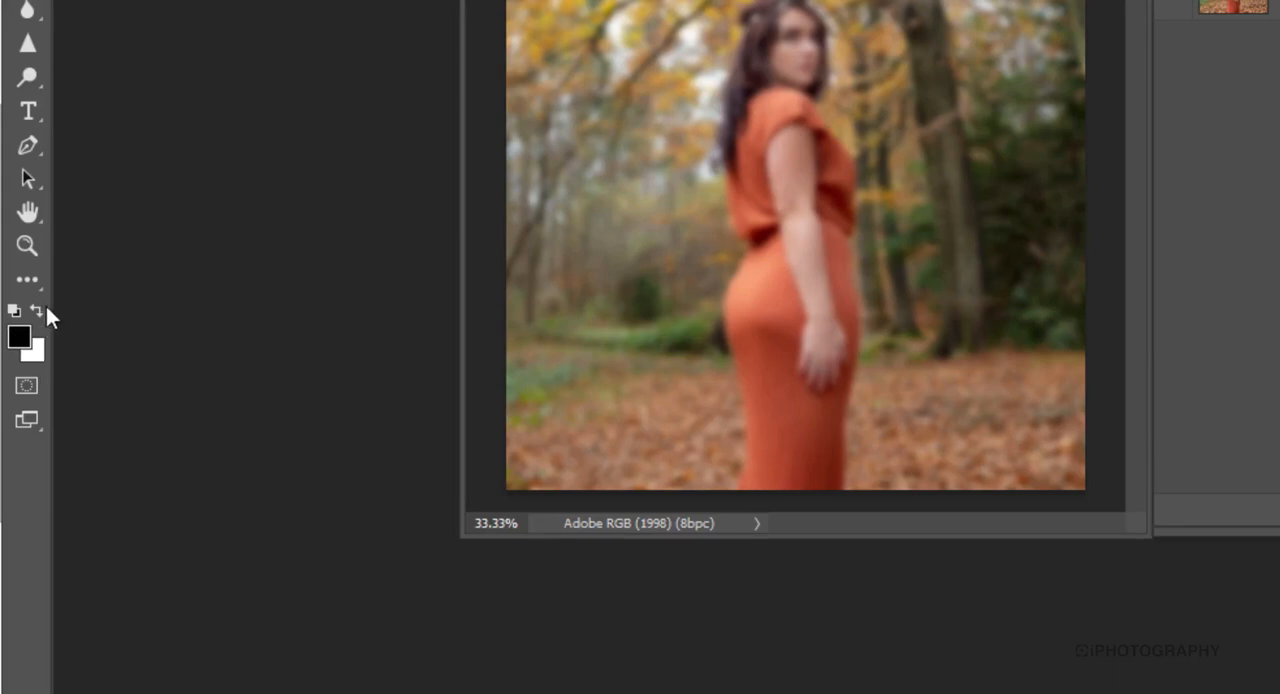
pyautogui.moveTo(100, 330)
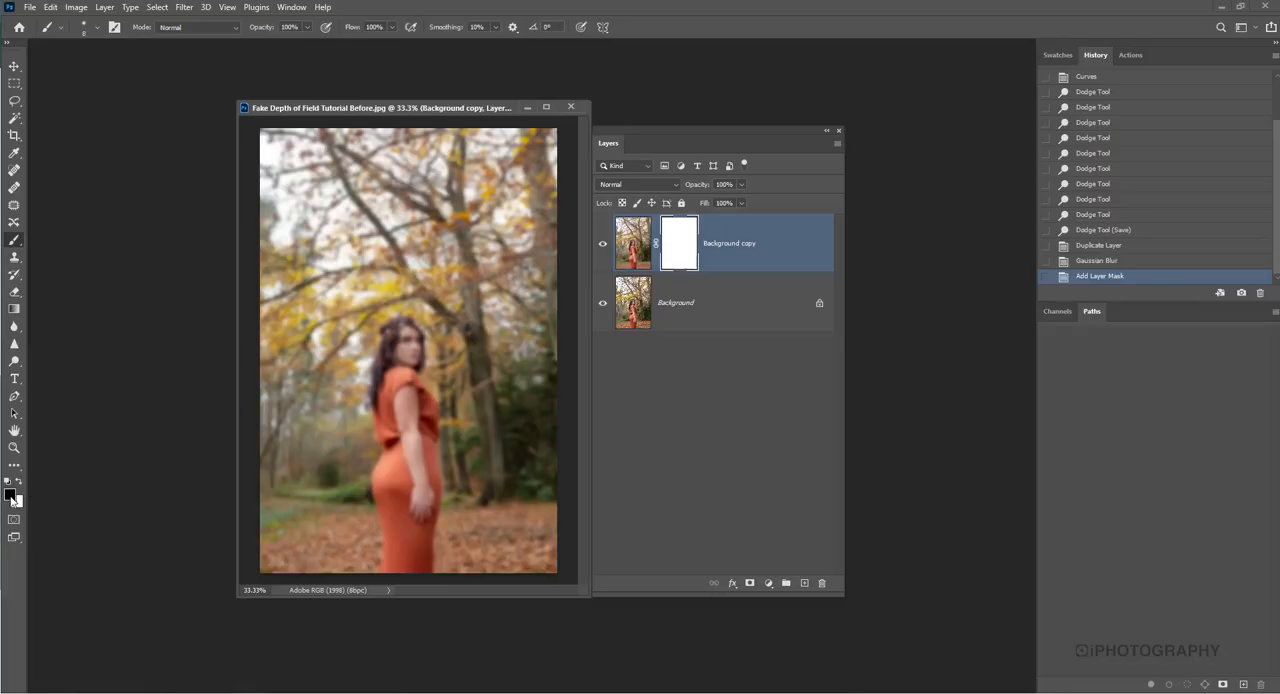
pyautogui.moveTo(14, 496)
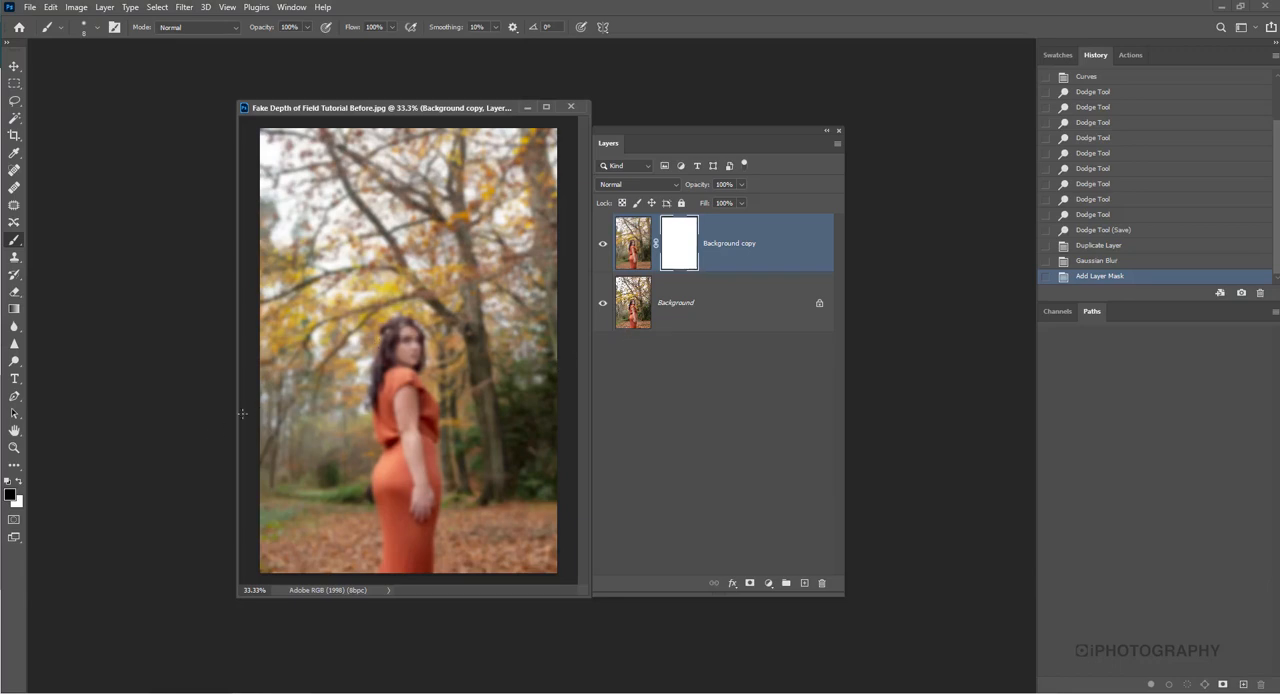
pyautogui.moveTo(464, 372)
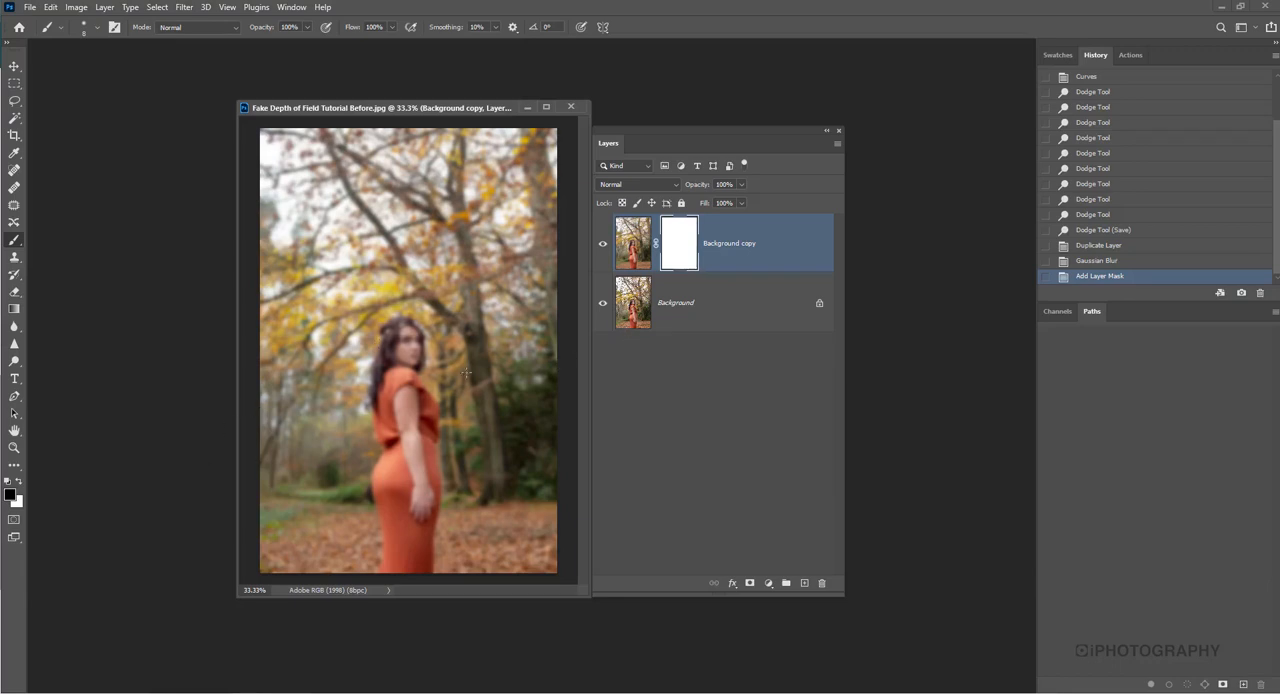
pyautogui.moveTo(16, 240)
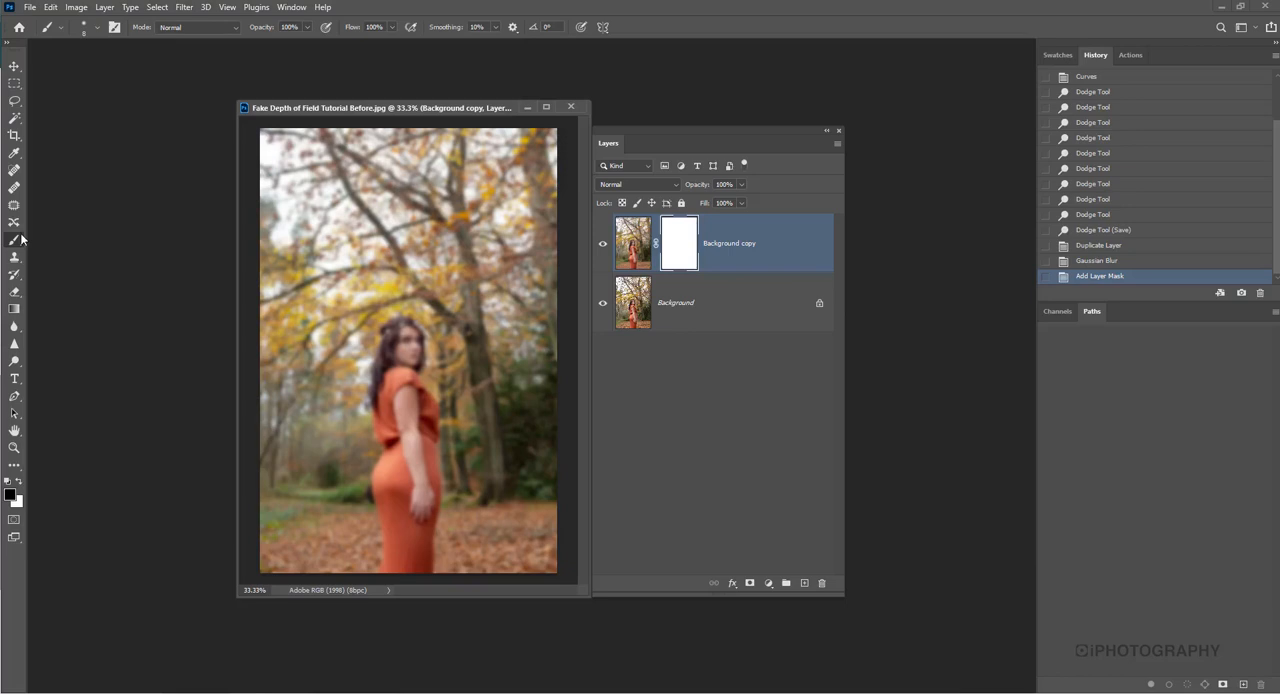
pyautogui.moveTo(338, 364)
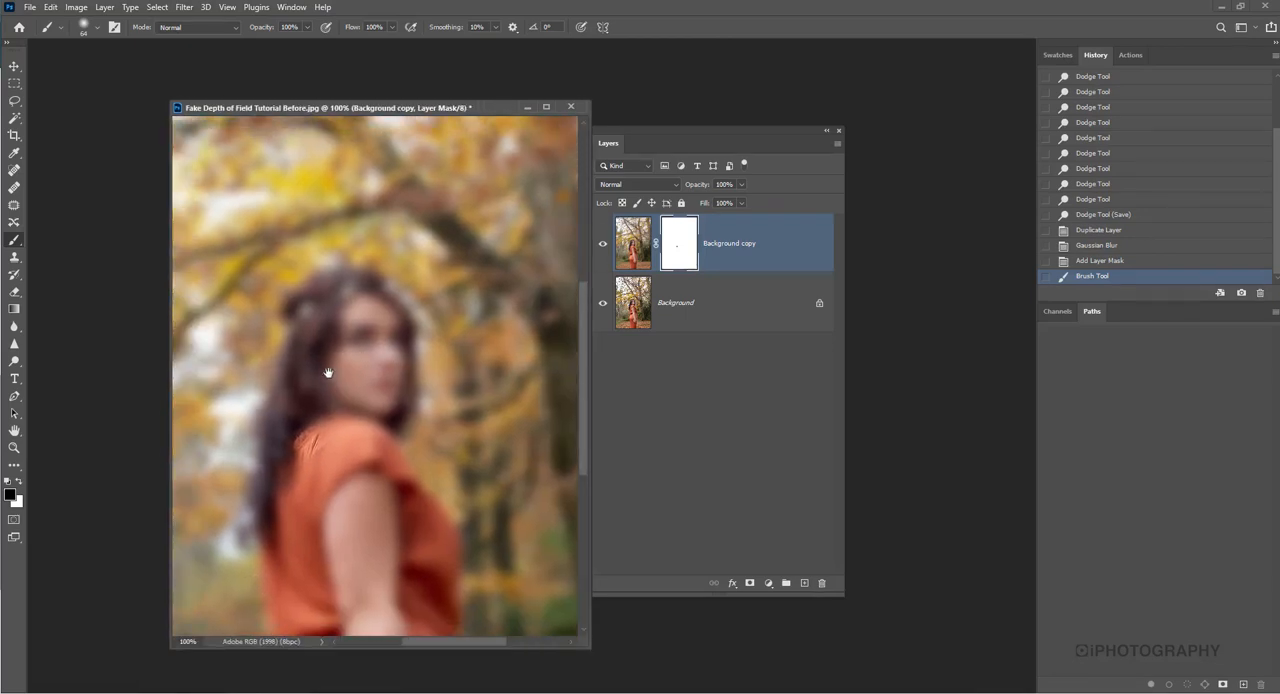
# Step: With a soft round brush, paint the mask black over the eyes, face and headband
pyautogui.click(64, 28)
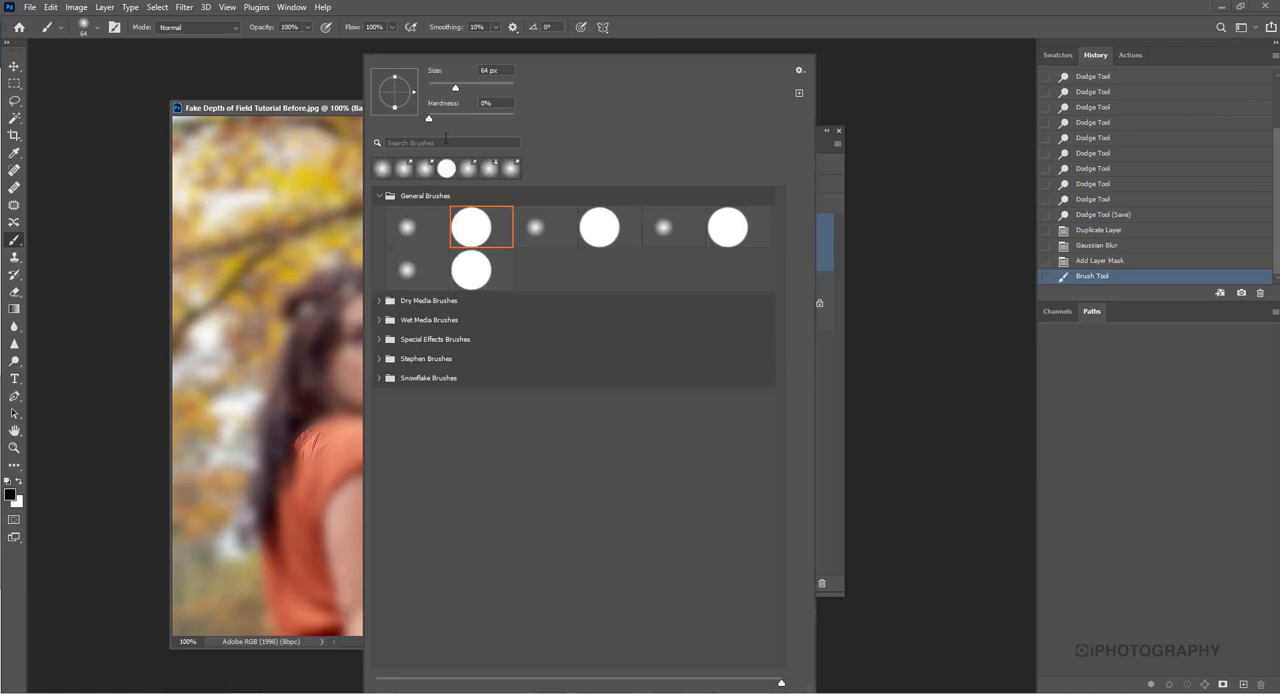
pyautogui.moveTo(336, 300)
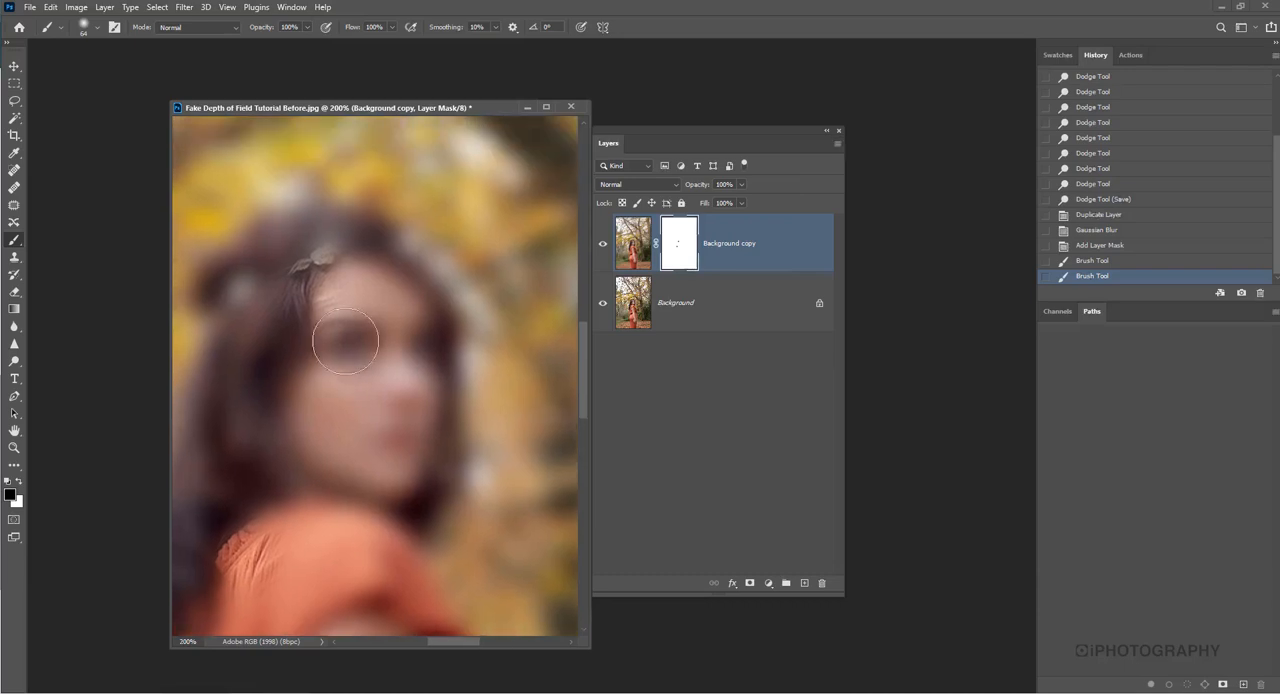
pyautogui.moveTo(344, 340); pyautogui.dragTo(320, 276)
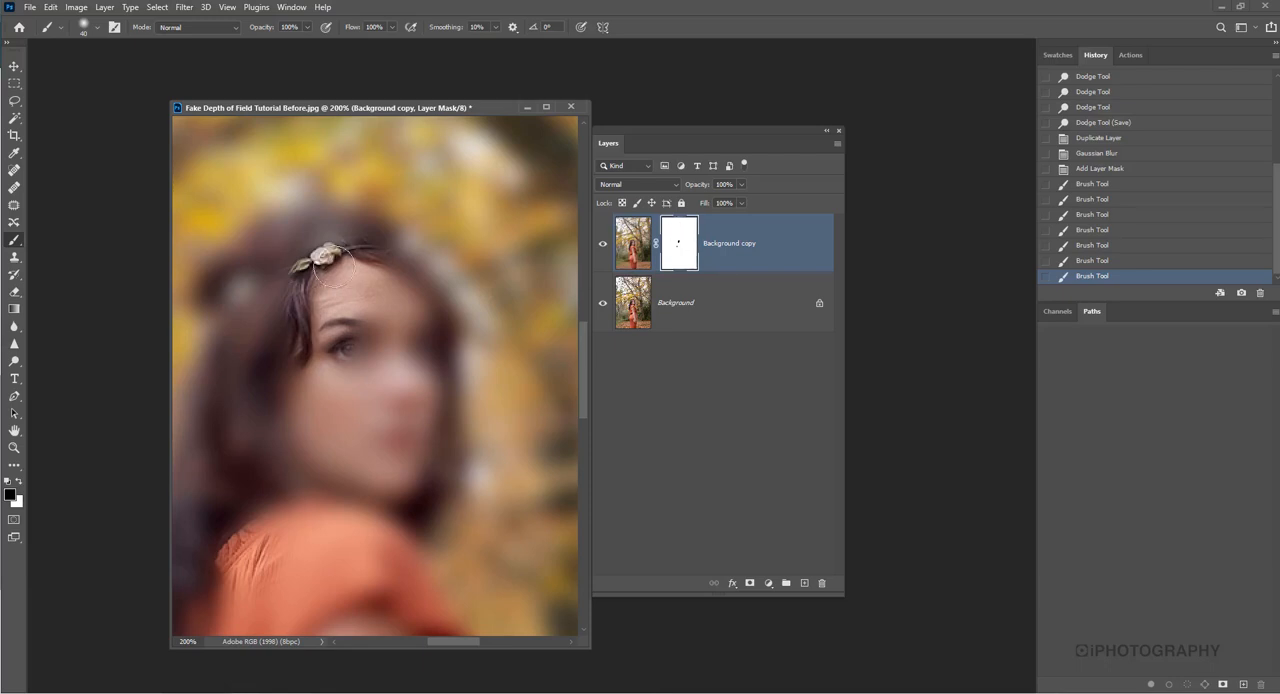
pyautogui.moveTo(340, 260); pyautogui.dragTo(416, 356)
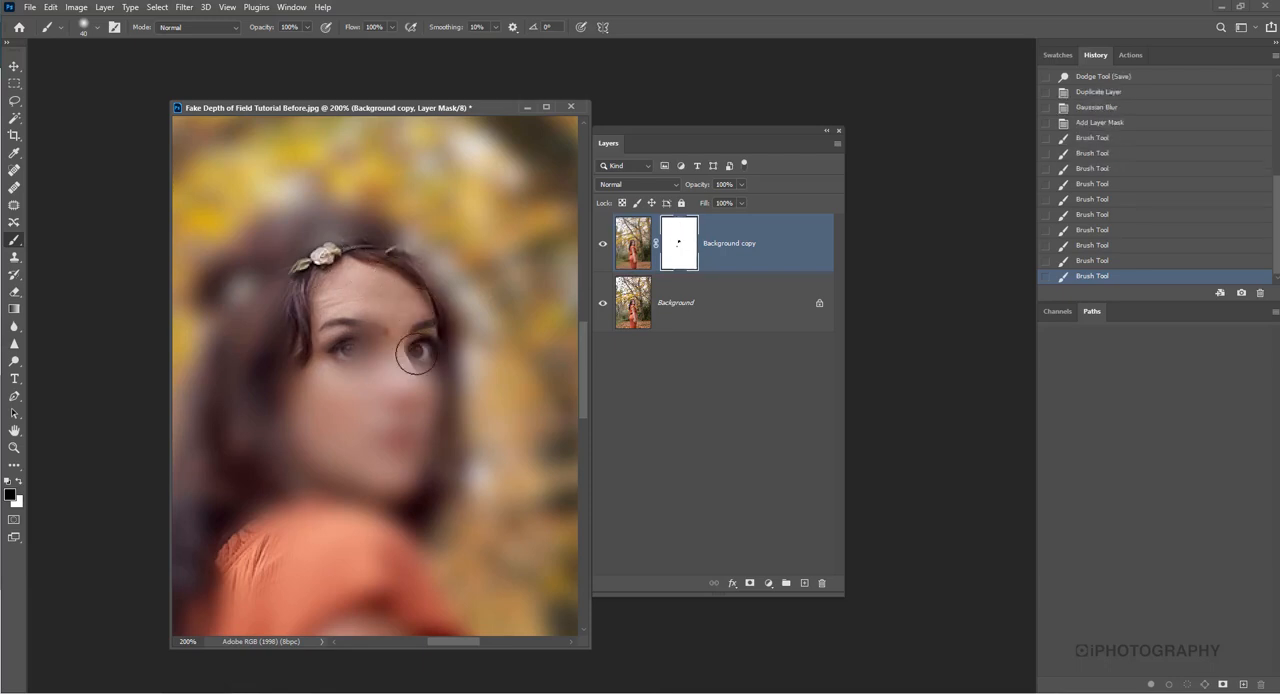
pyautogui.moveTo(416, 356); pyautogui.dragTo(416, 404)
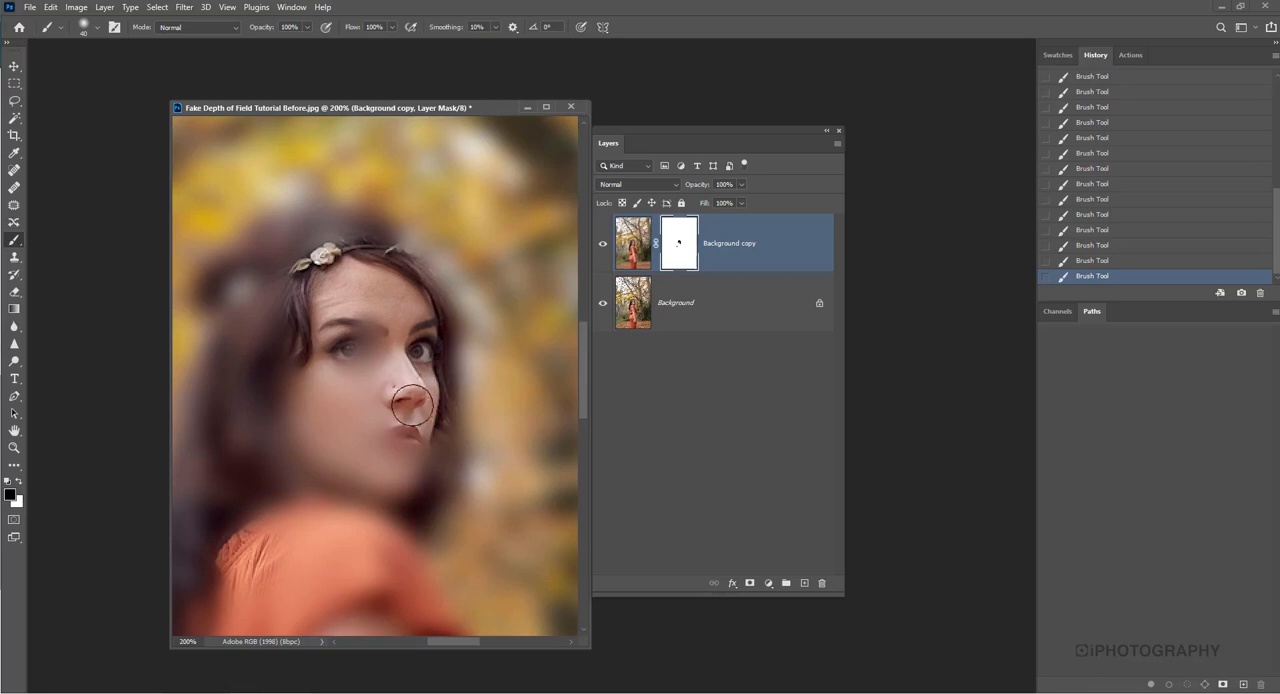
pyautogui.moveTo(412, 404); pyautogui.dragTo(296, 448)
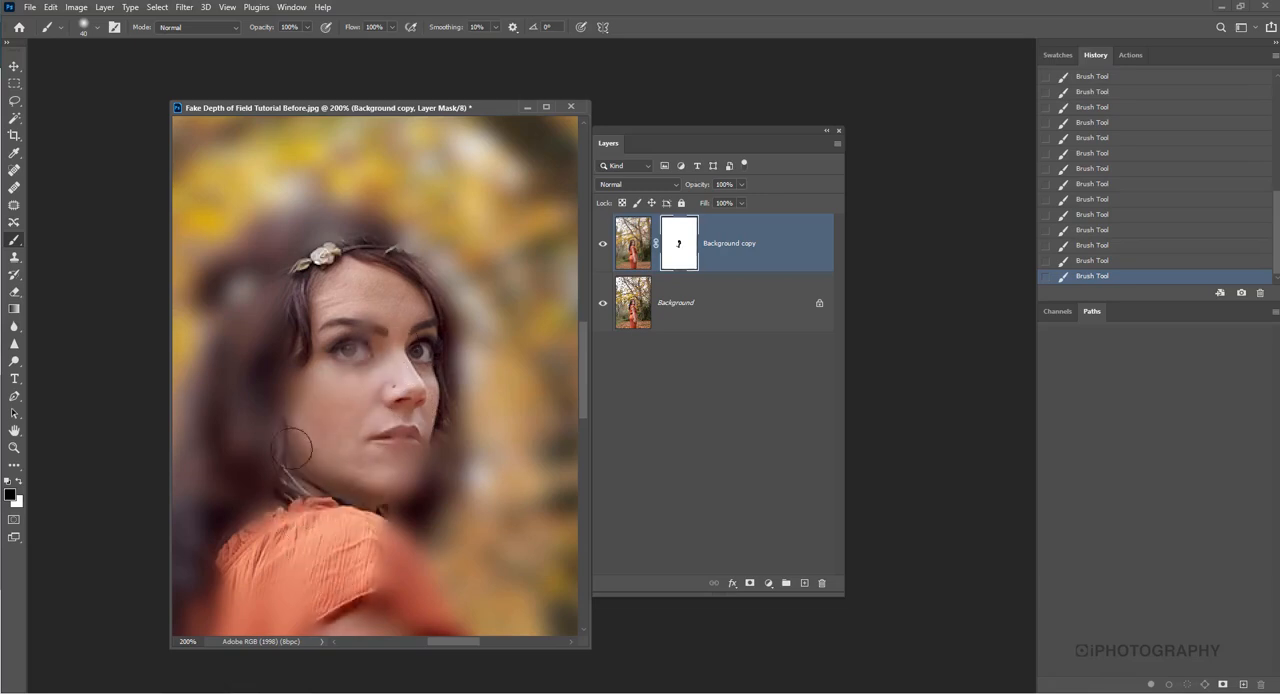
pyautogui.moveTo(292, 450); pyautogui.dragTo(296, 250)
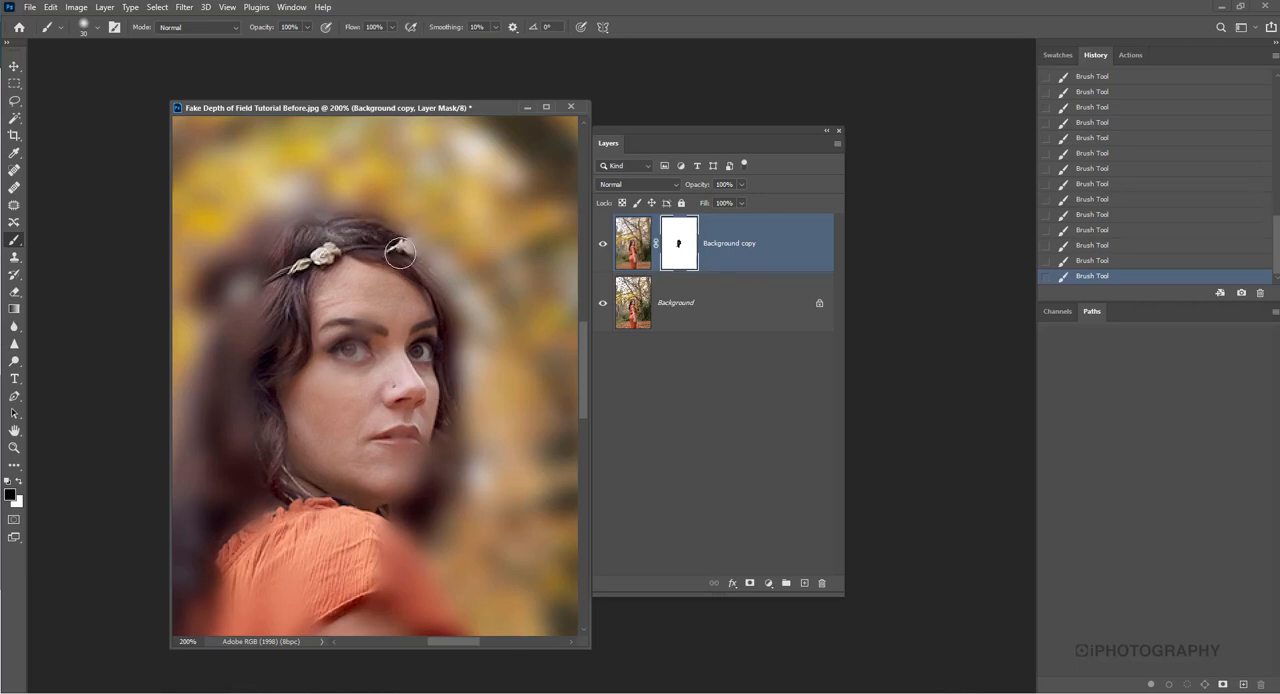
# Step: Paint the mask black over the right-side hair, ear, jaw and neck
pyautogui.moveTo(400, 252); pyautogui.dragTo(430, 304)
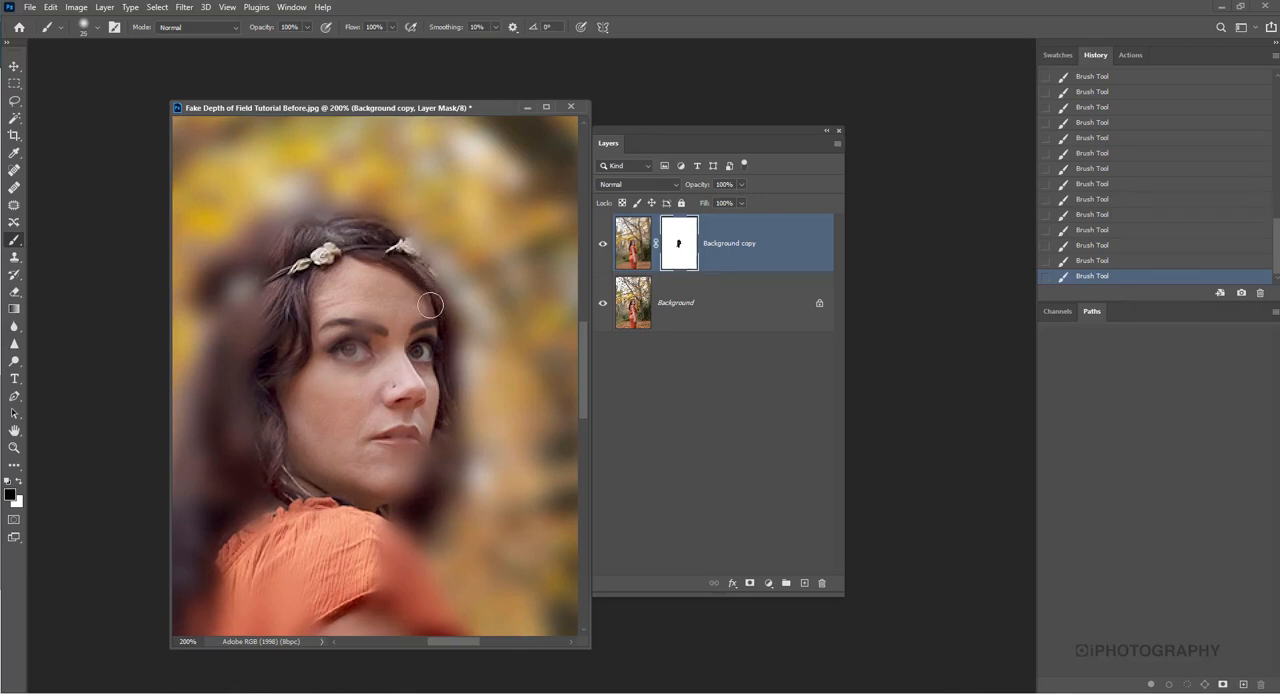
pyautogui.moveTo(430, 304); pyautogui.dragTo(448, 430)
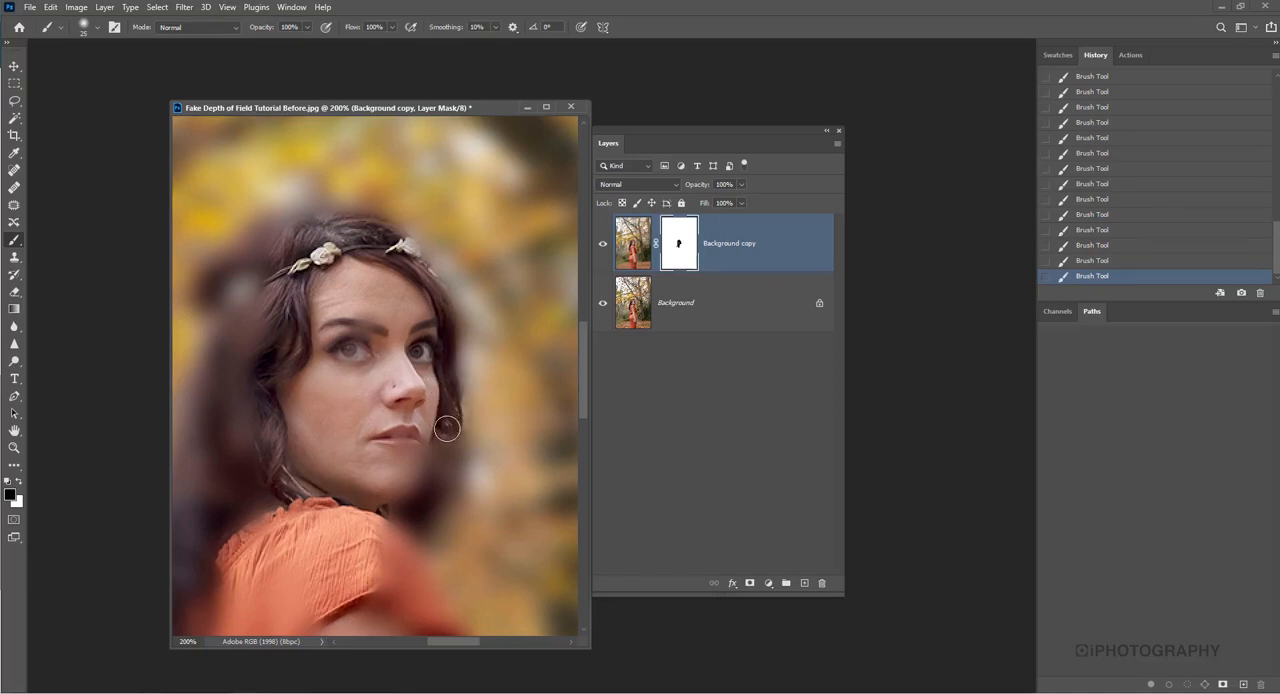
pyautogui.moveTo(448, 428); pyautogui.dragTo(410, 490)
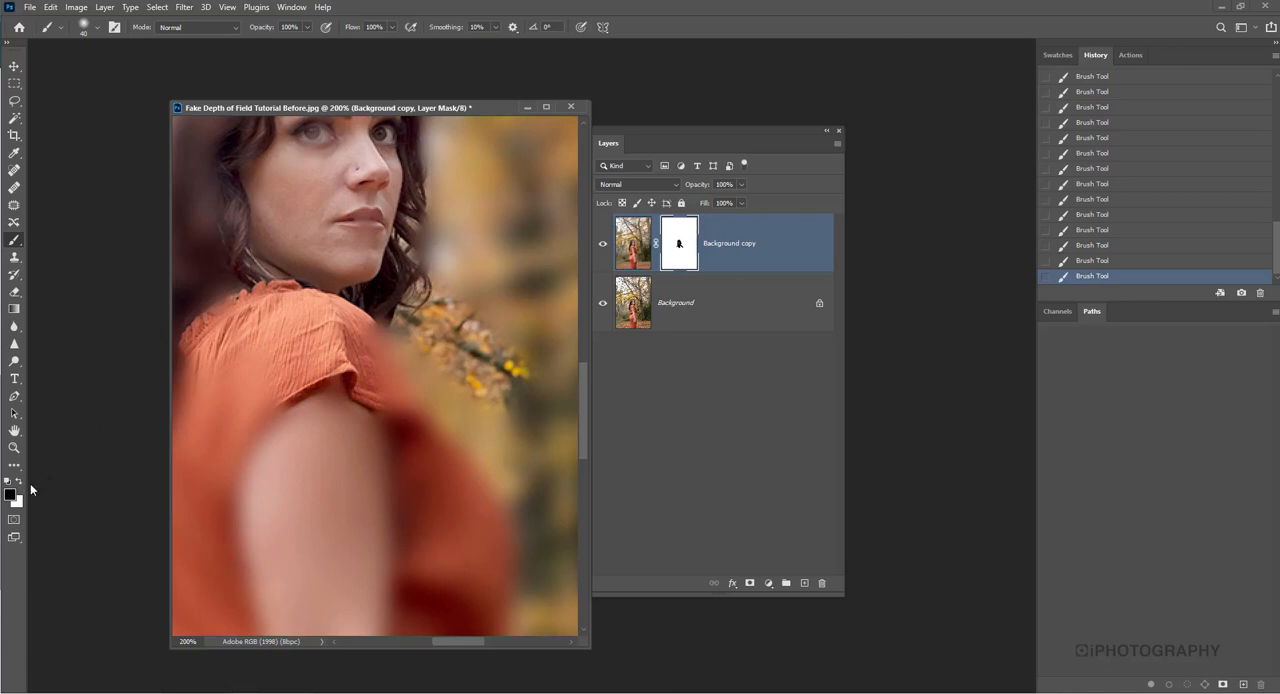
pyautogui.moveTo(30, 488)
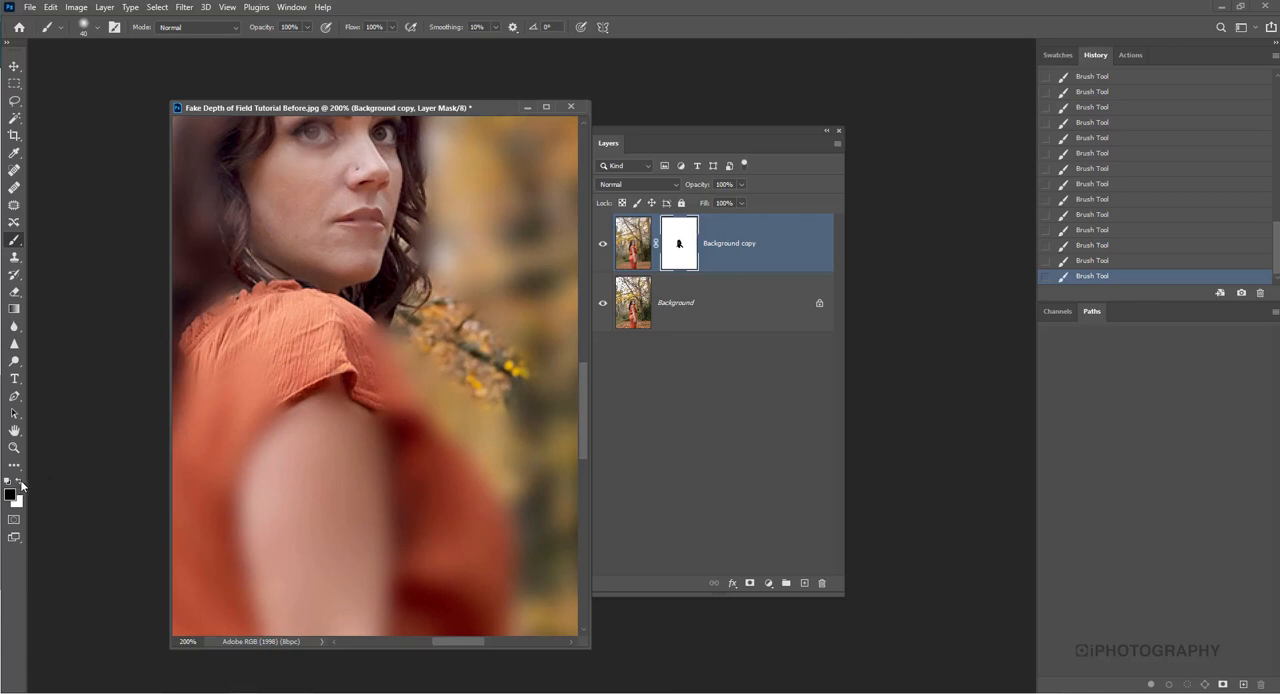
pyautogui.moveTo(20, 488)
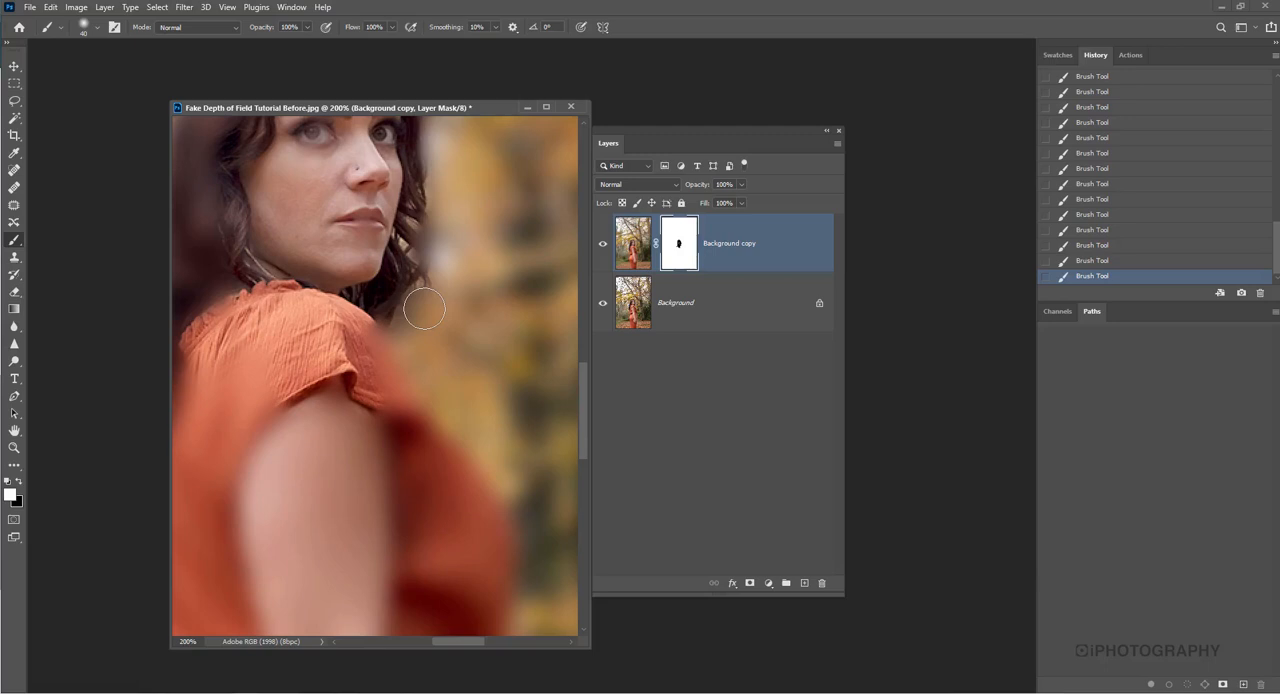
# Step: Paint white on the mask to restore blur on the background beside the shoulder
pyautogui.moveTo(422, 308); pyautogui.dragTo(442, 548)
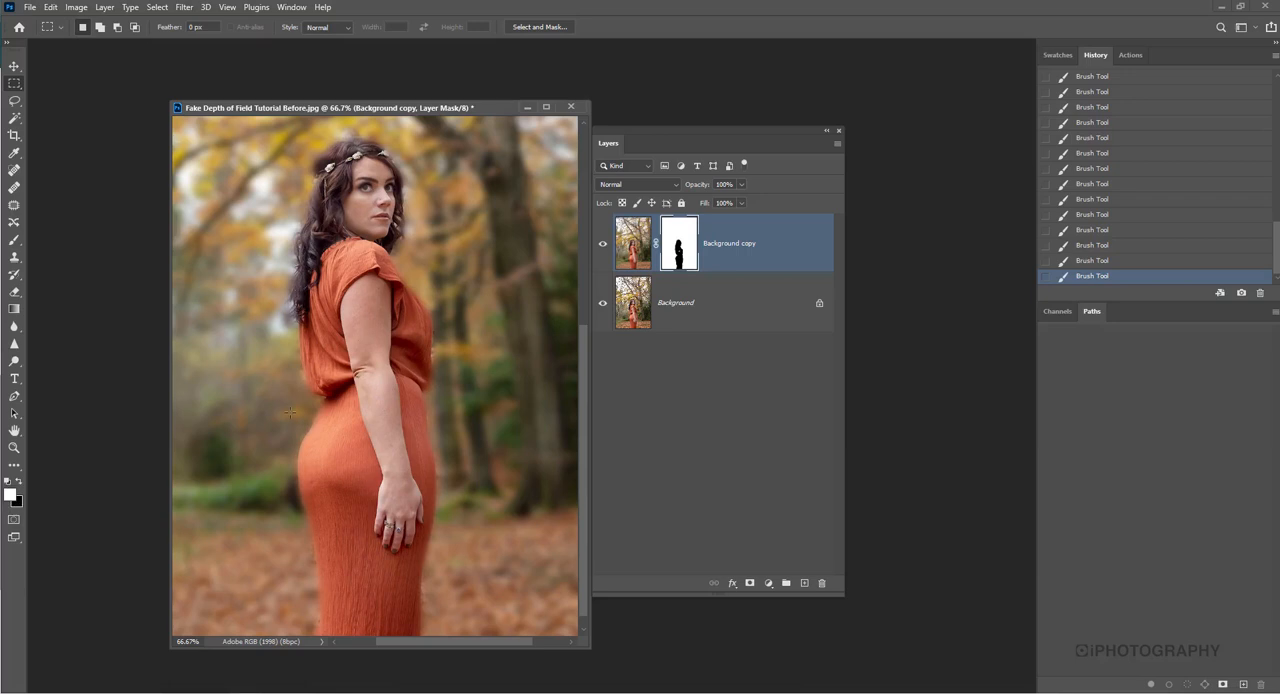
# Step: Touch up the mask along the dress edge so the sleeve meets the blur cleanly
pyautogui.click(14, 168)
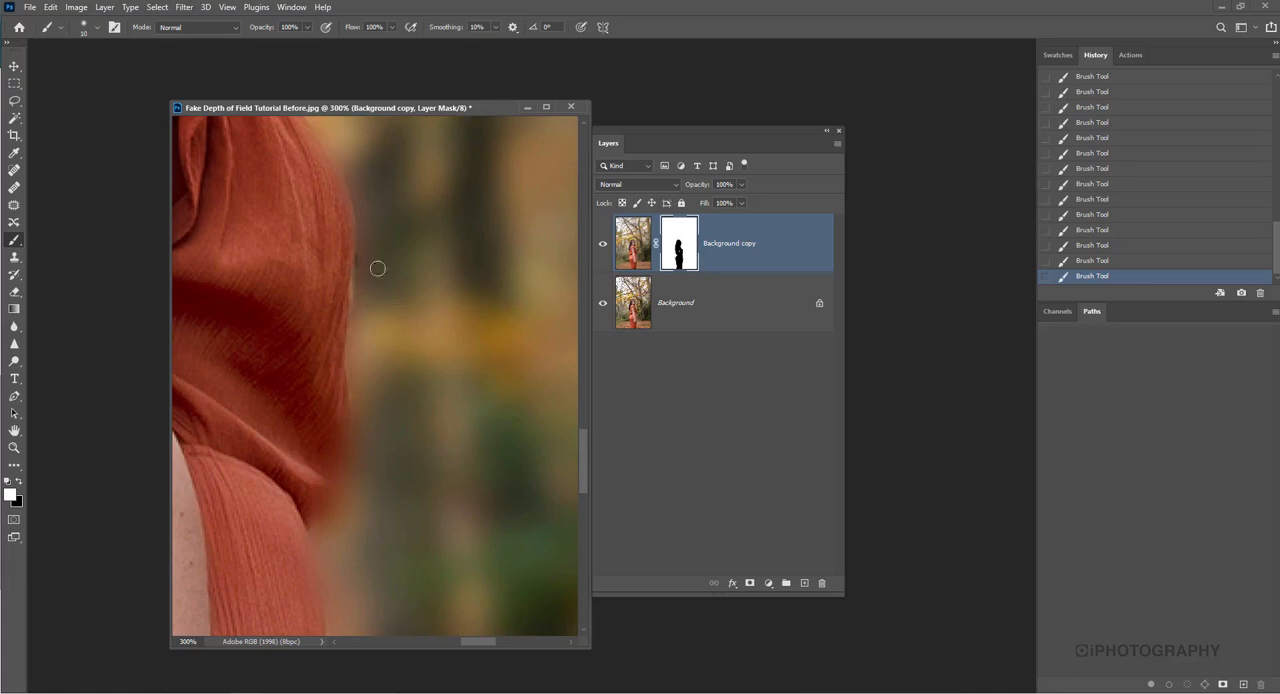
pyautogui.moveTo(326, 490)
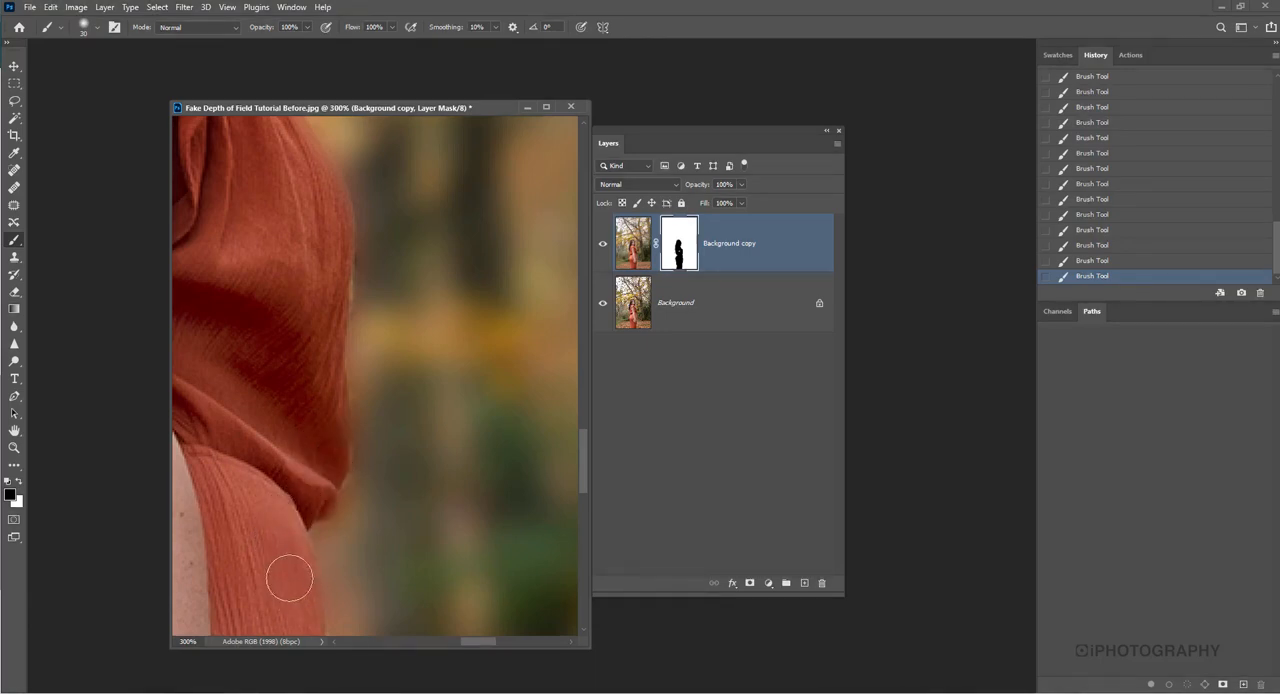
pyautogui.moveTo(290, 578); pyautogui.dragTo(304, 344)
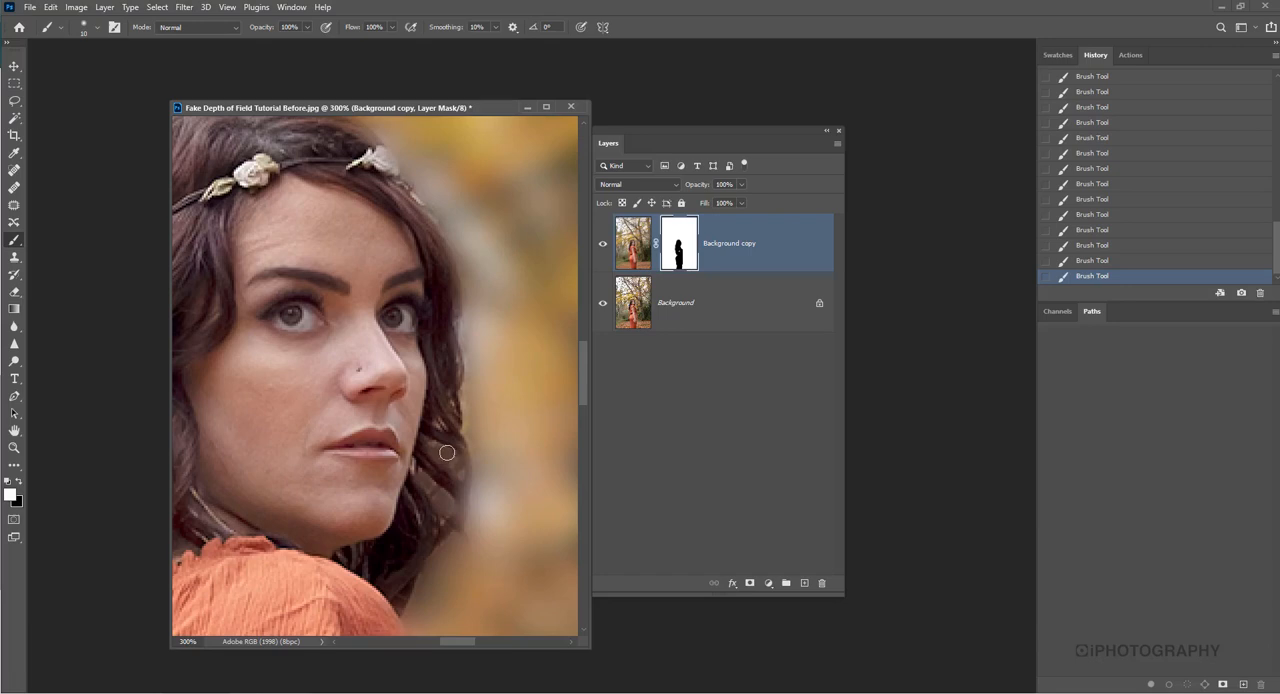
pyautogui.moveTo(444, 460)
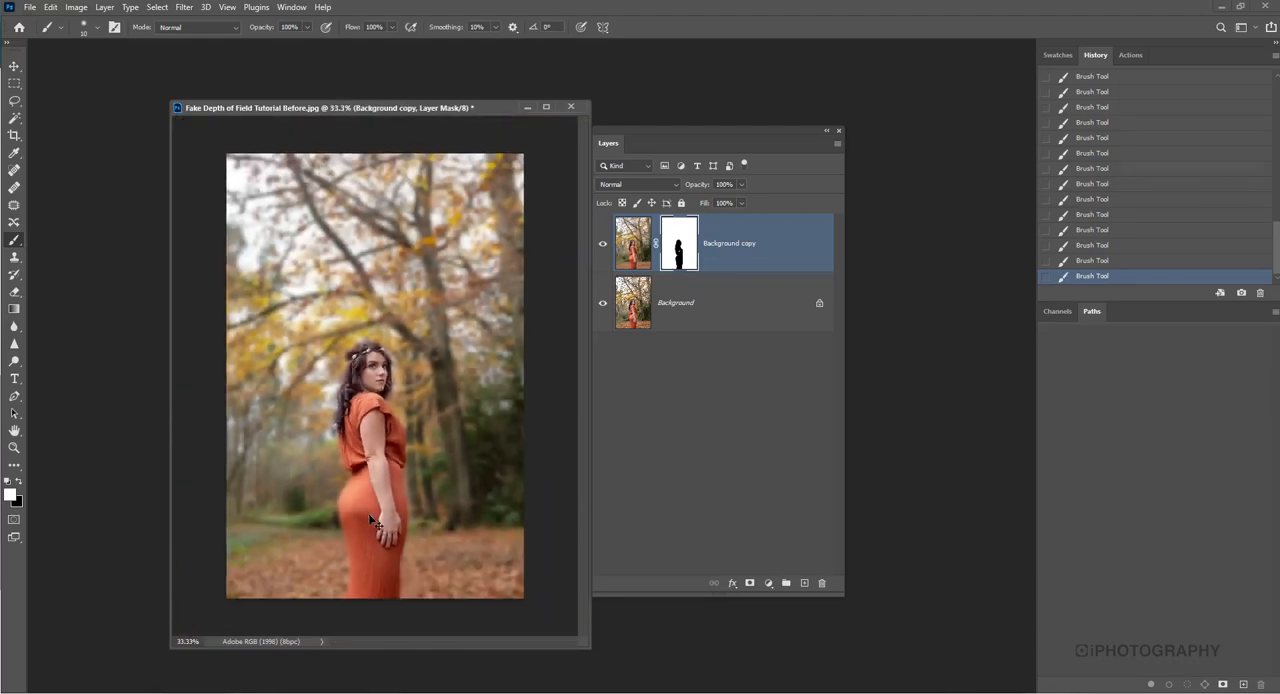
pyautogui.click(14, 68)
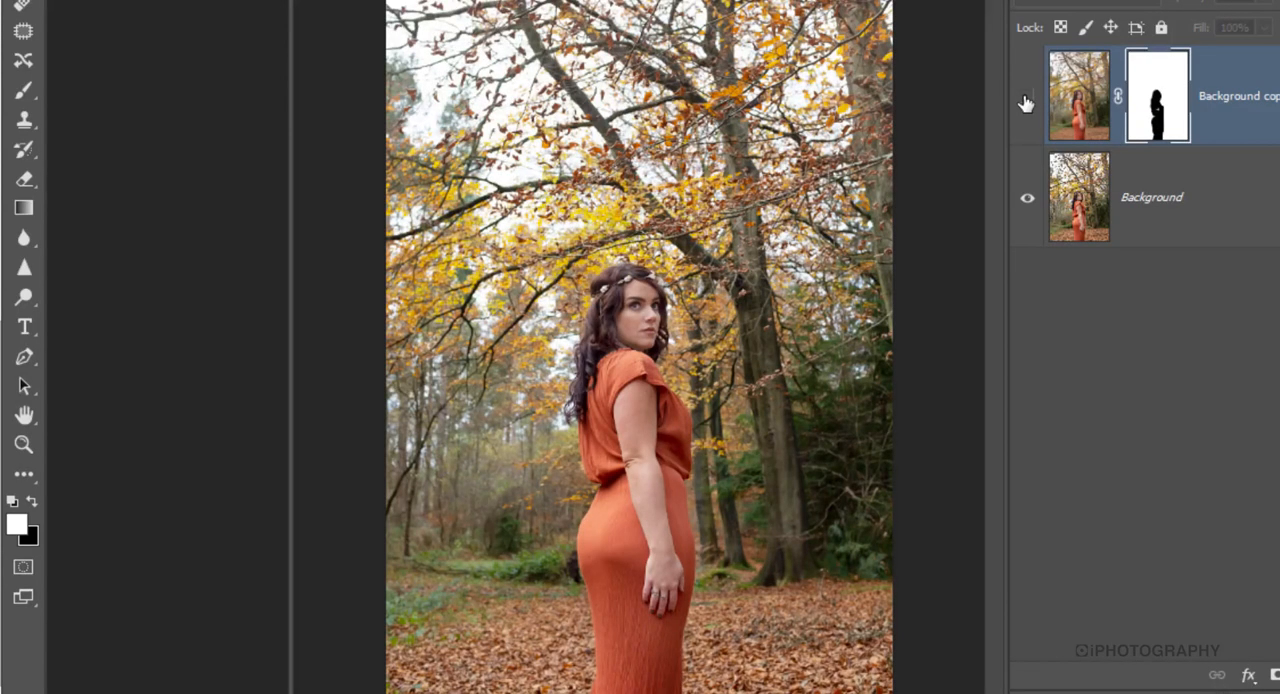
pyautogui.click(1026, 96)
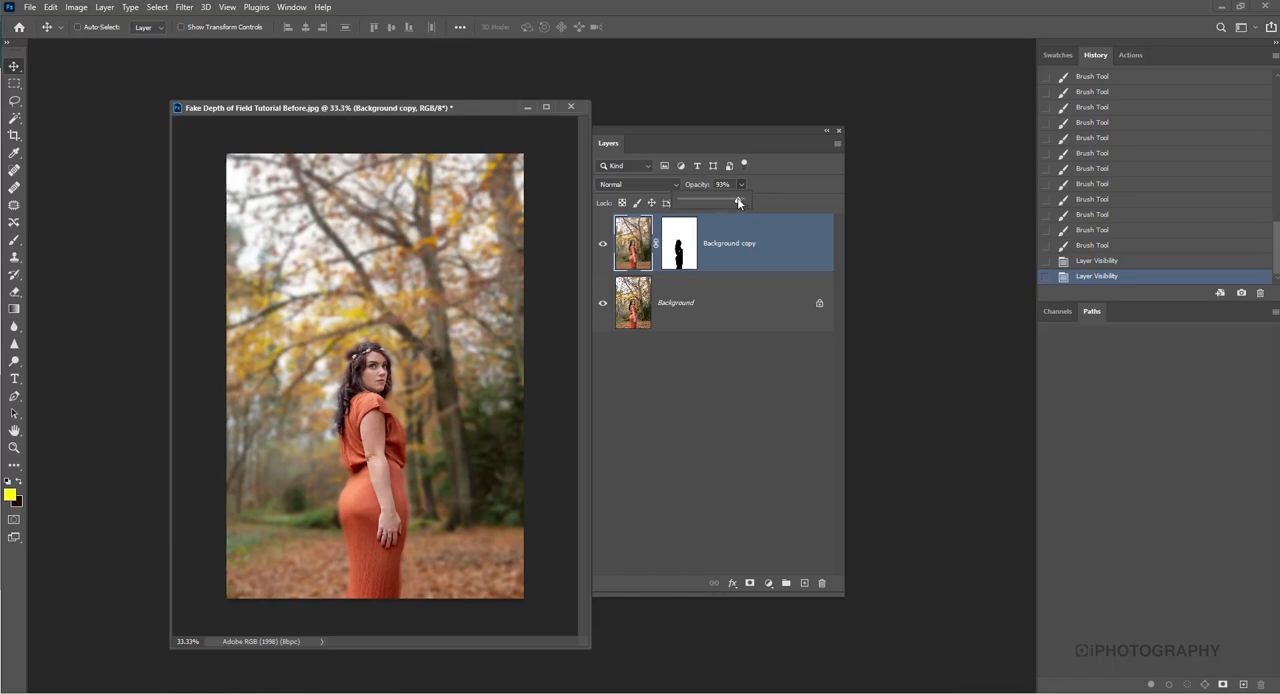
# Step: Drag the Background copy layer's Opacity slider down to 74%
pyautogui.moveTo(738, 204); pyautogui.dragTo(718, 204)
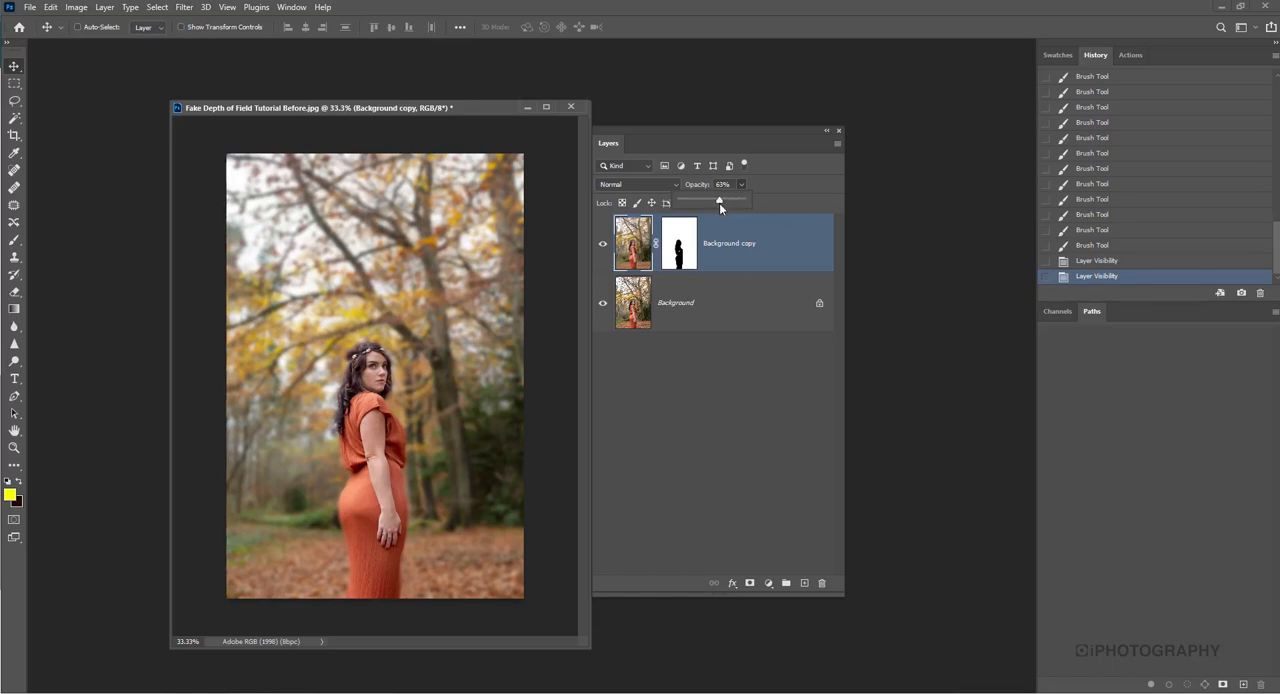
pyautogui.moveTo(720, 200); pyautogui.dragTo(718, 200)
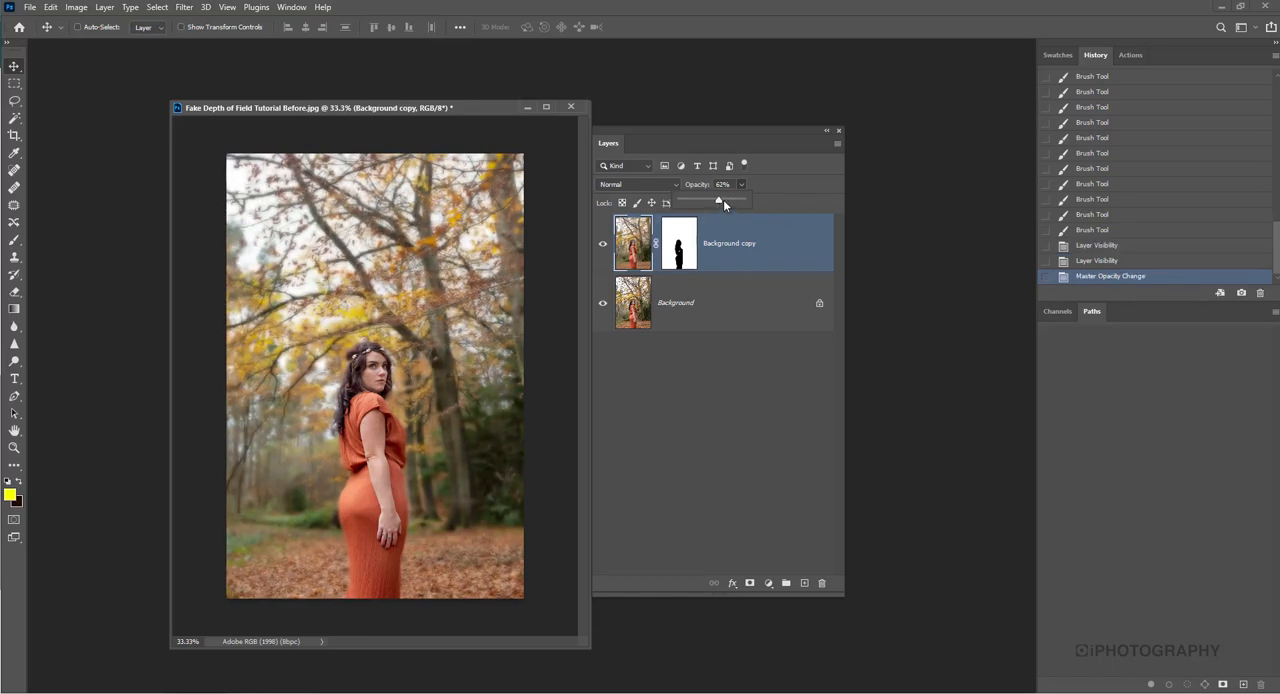
pyautogui.moveTo(720, 200); pyautogui.dragTo(724, 200)
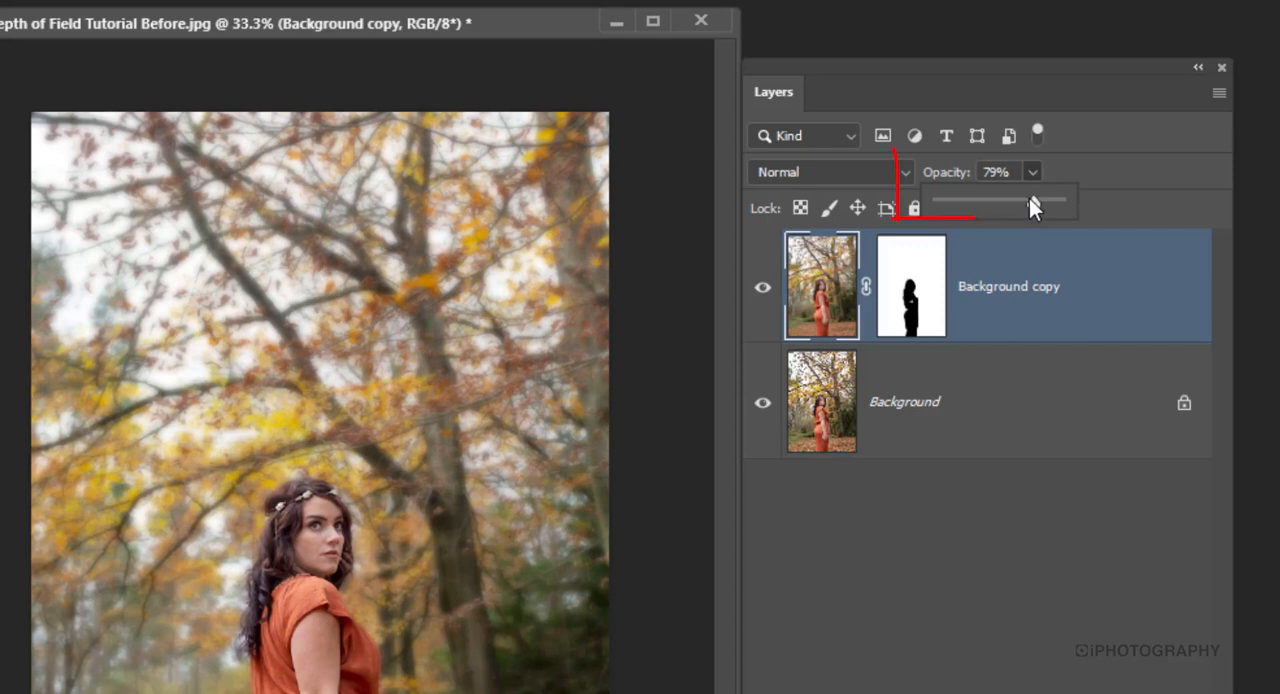
pyautogui.moveTo(1036, 202); pyautogui.dragTo(1024, 202)
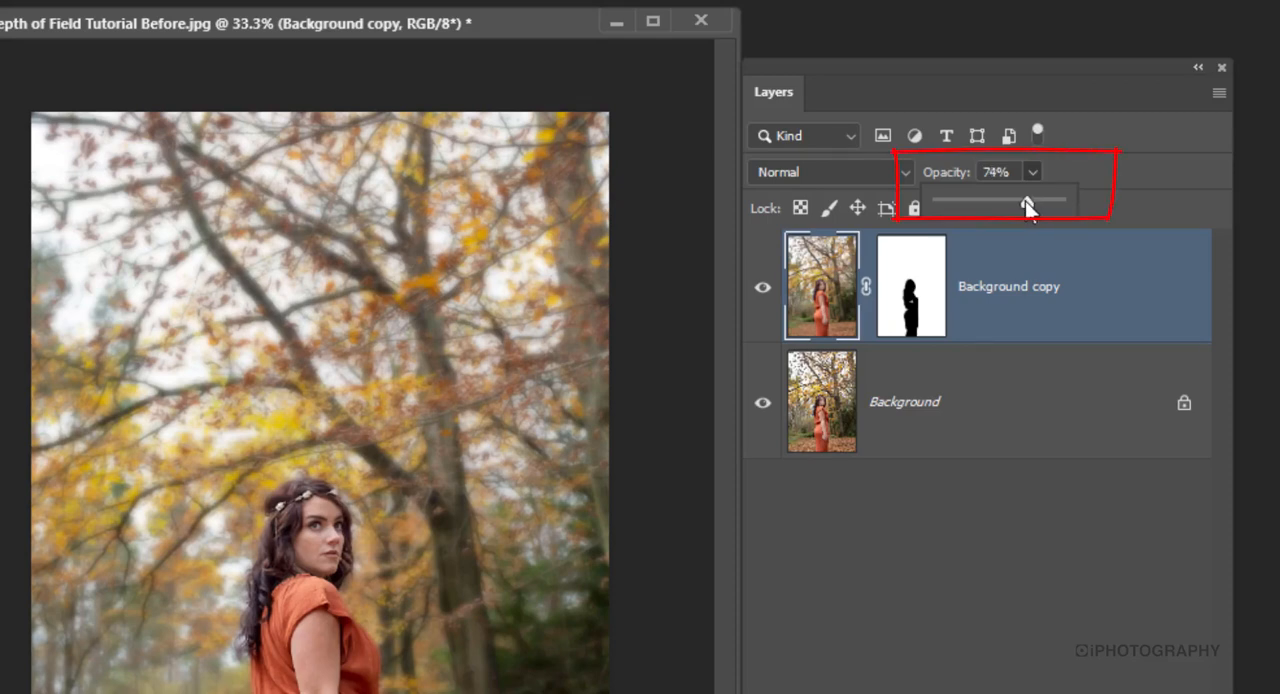